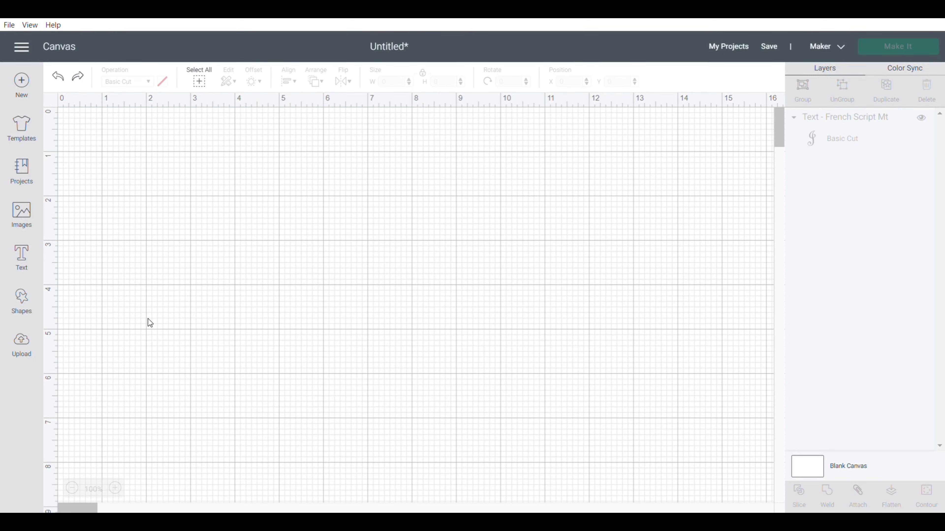
pyautogui.moveTo(190, 319)
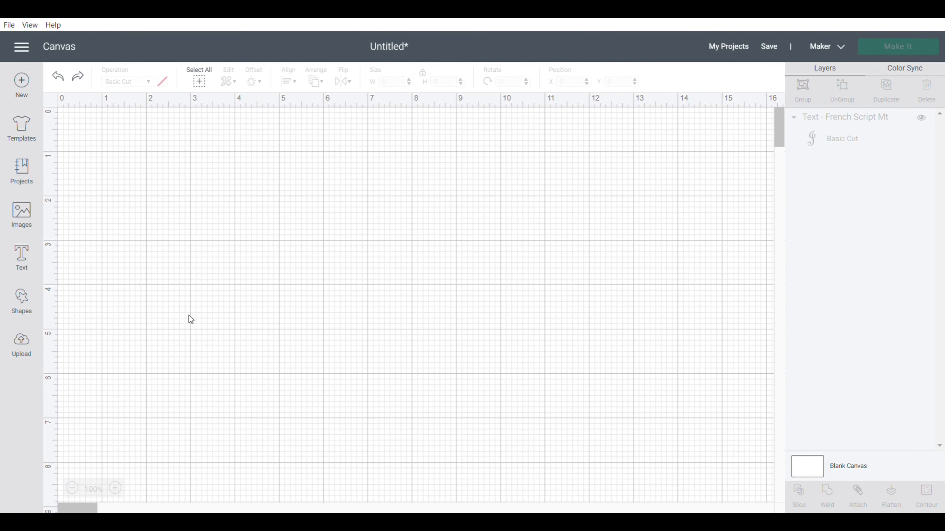
pyautogui.moveTo(194, 303)
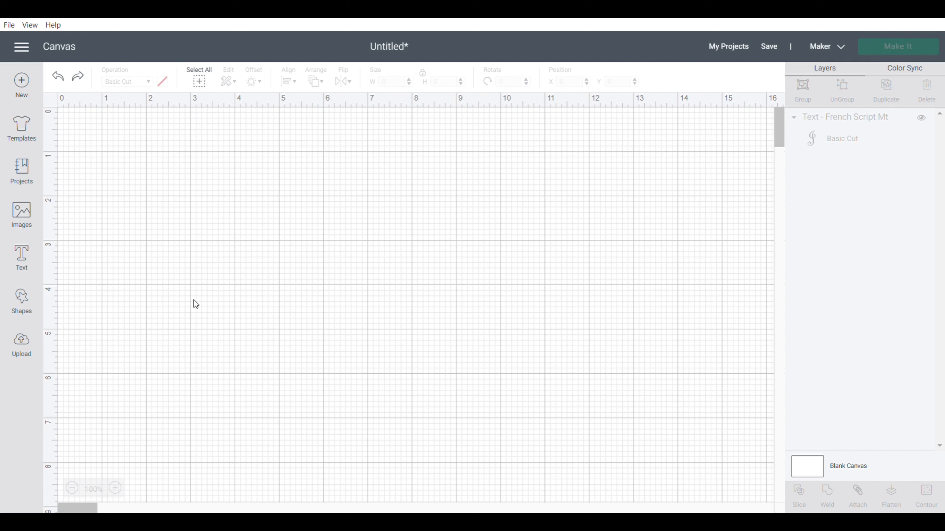
pyautogui.moveTo(200, 301)
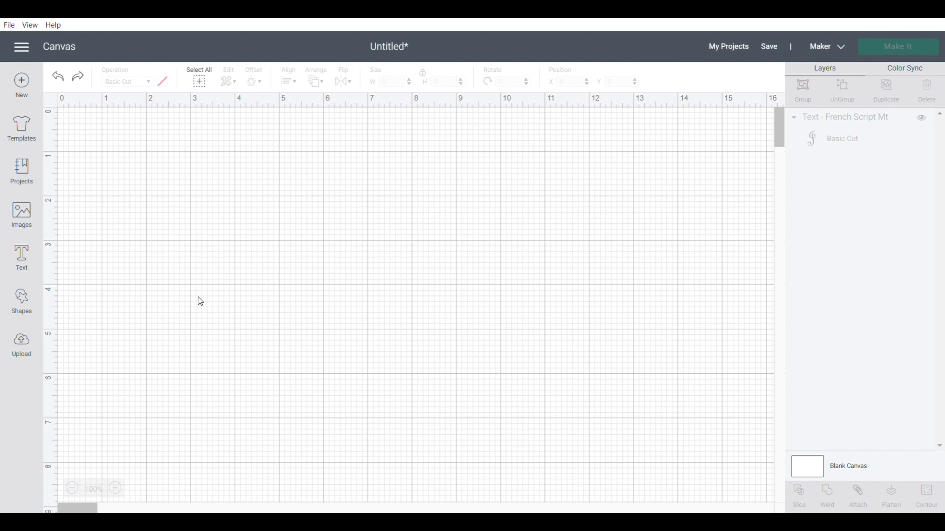
pyautogui.moveTo(200, 289)
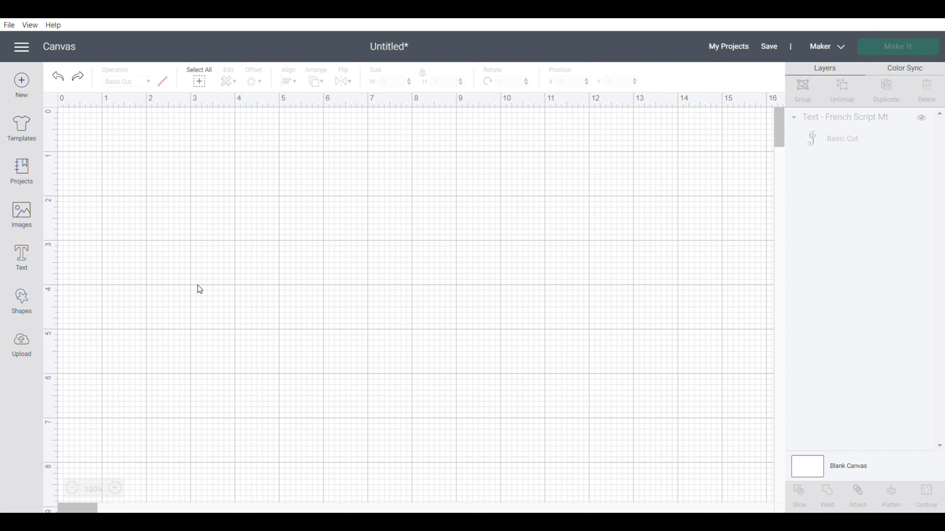
# Step: Add a text letter J in French Script MT and enlarge it to about 2.2 × 4.4 inches
pyautogui.click(22, 258)
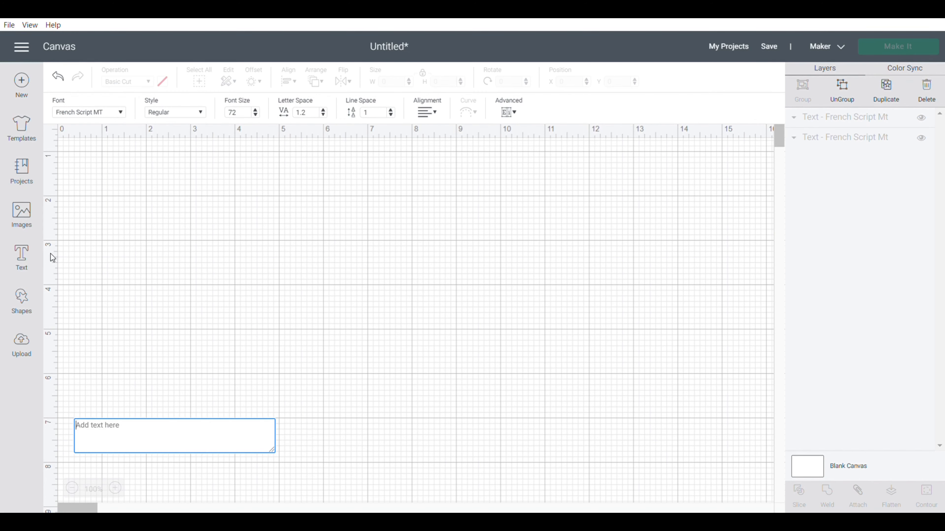
pyautogui.moveTo(116, 140)
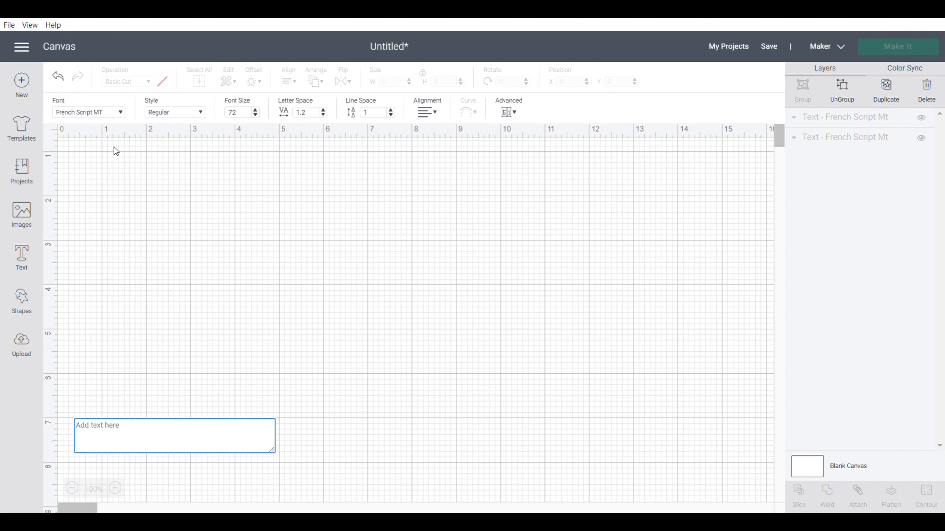
pyautogui.moveTo(128, 392)
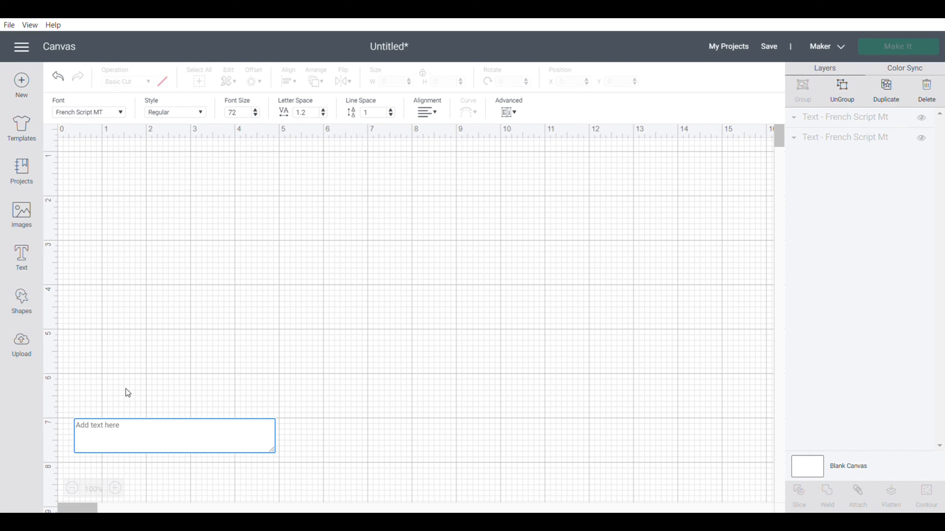
pyautogui.moveTo(96, 161)
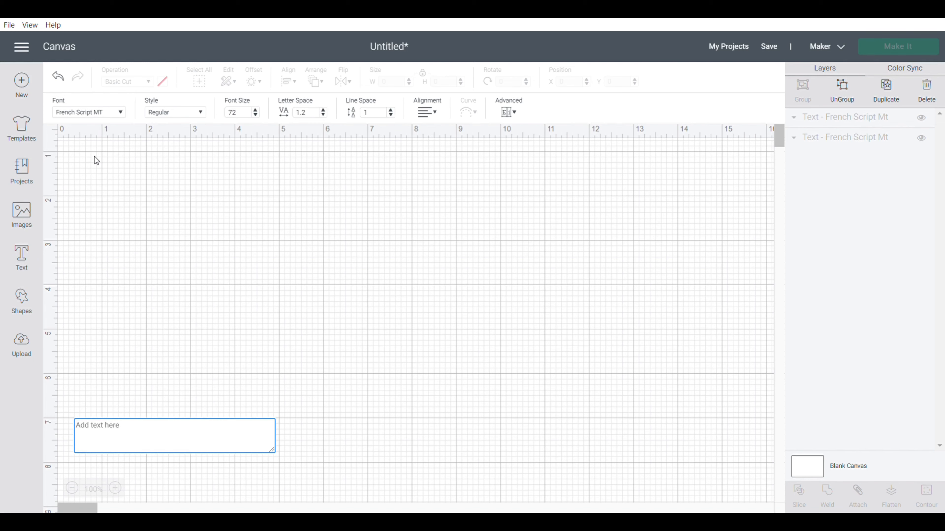
pyautogui.click(89, 112)
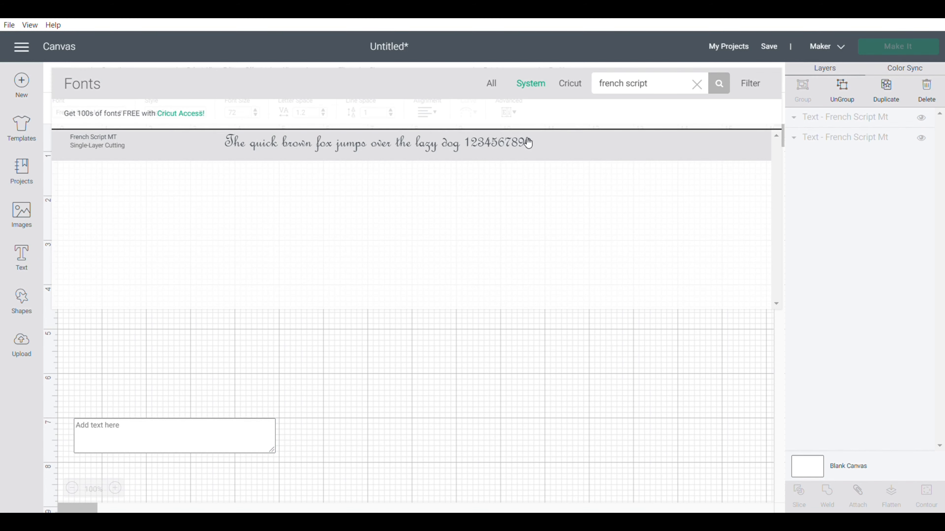
pyautogui.moveTo(237, 161)
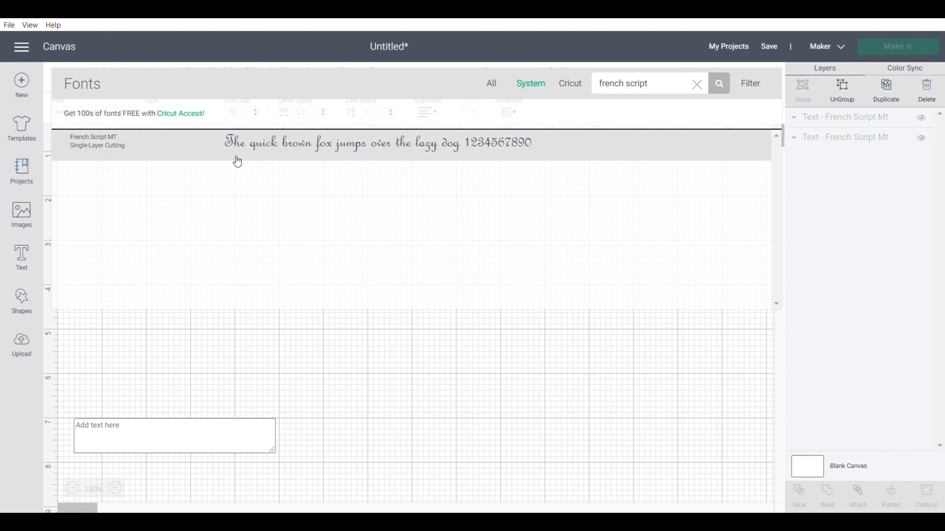
pyautogui.click(174, 435)
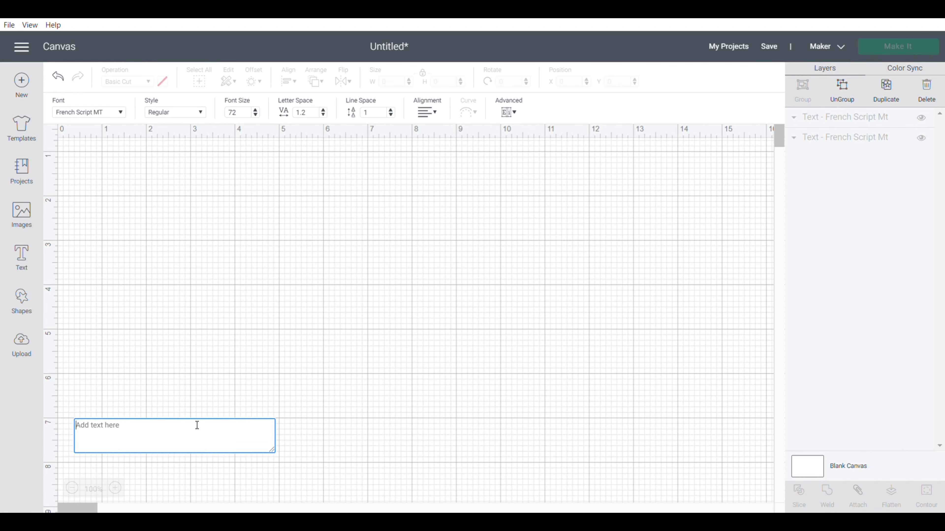
pyautogui.write('J')
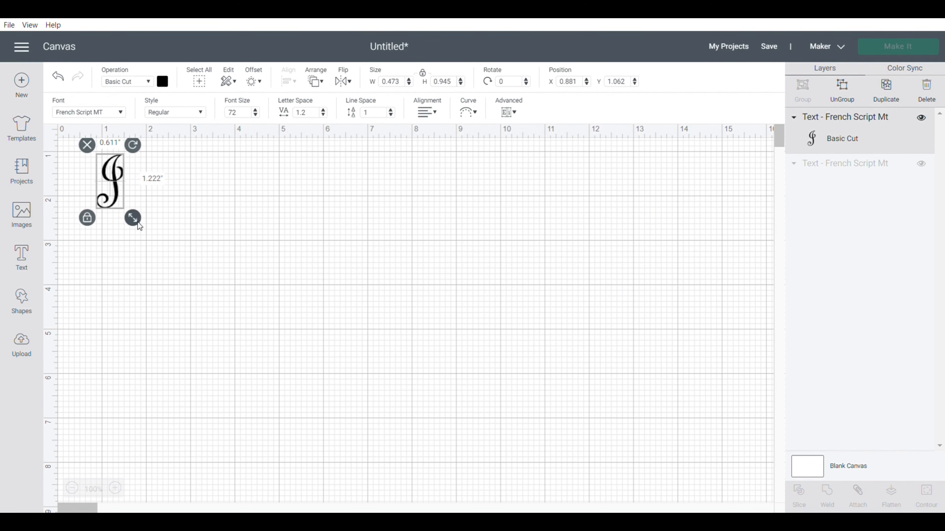
pyautogui.moveTo(133, 218); pyautogui.dragTo(263, 376)
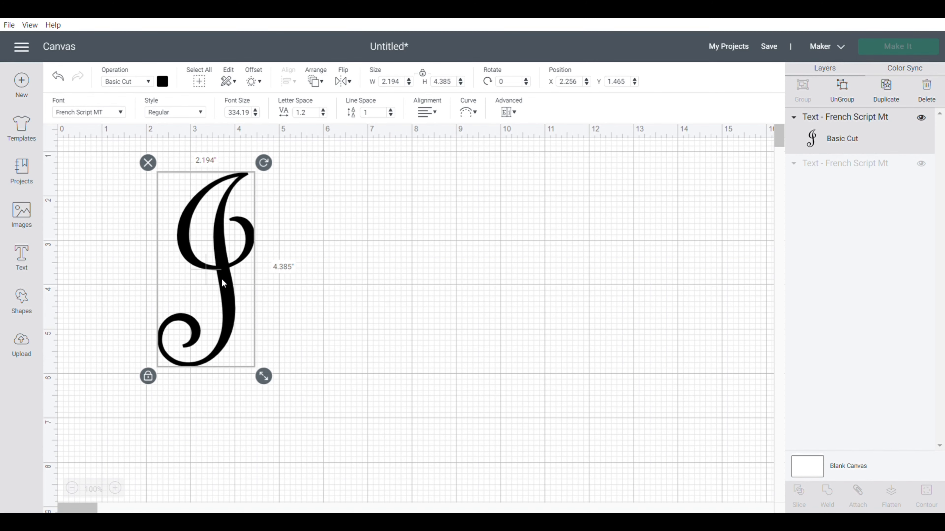
pyautogui.moveTo(228, 358)
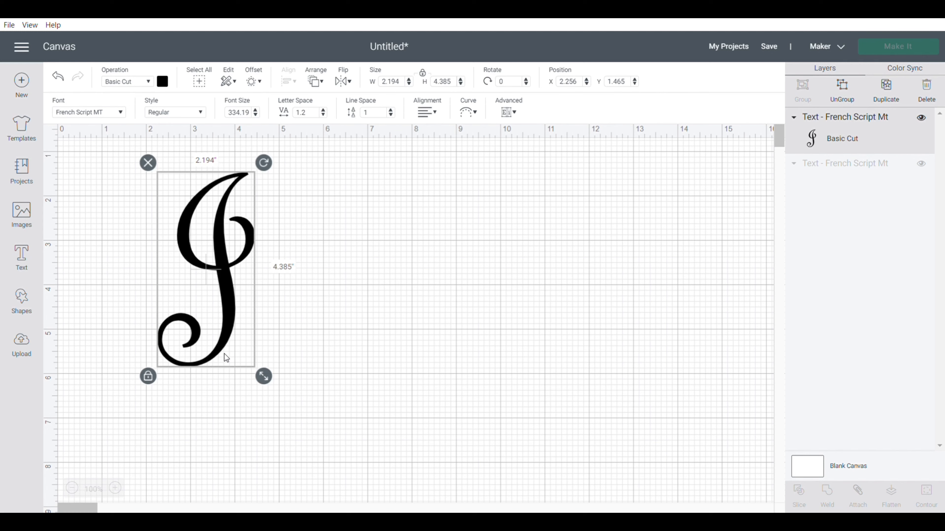
pyautogui.moveTo(234, 164)
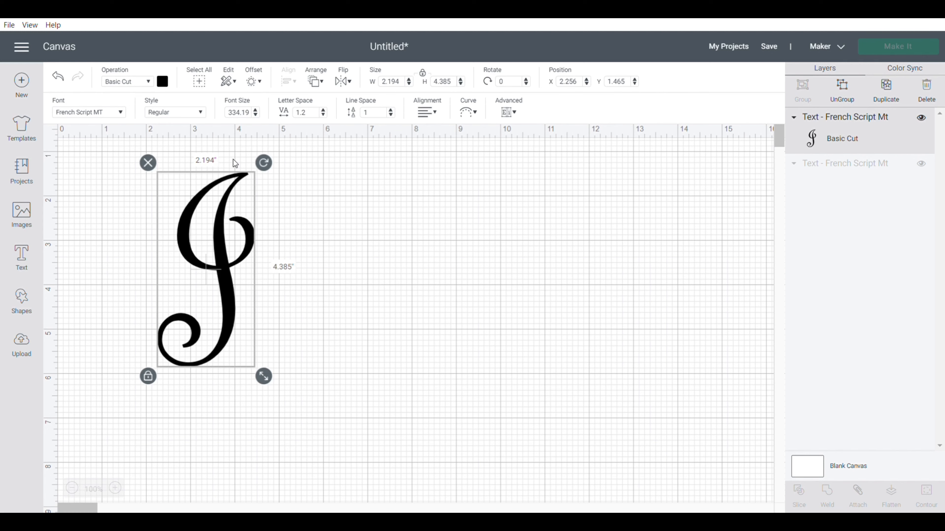
pyautogui.moveTo(242, 317)
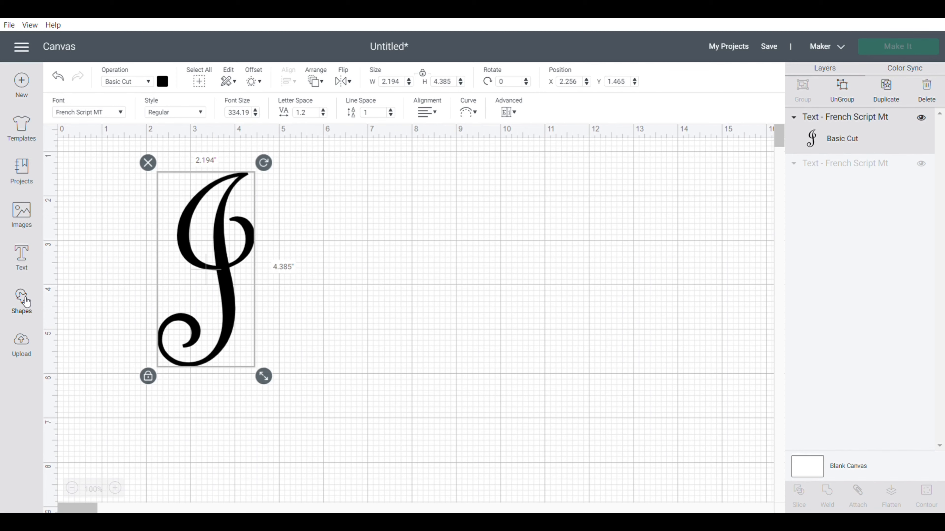
# Step: Add a square from Shapes and place it beside the stem of the J
pyautogui.click(21, 301)
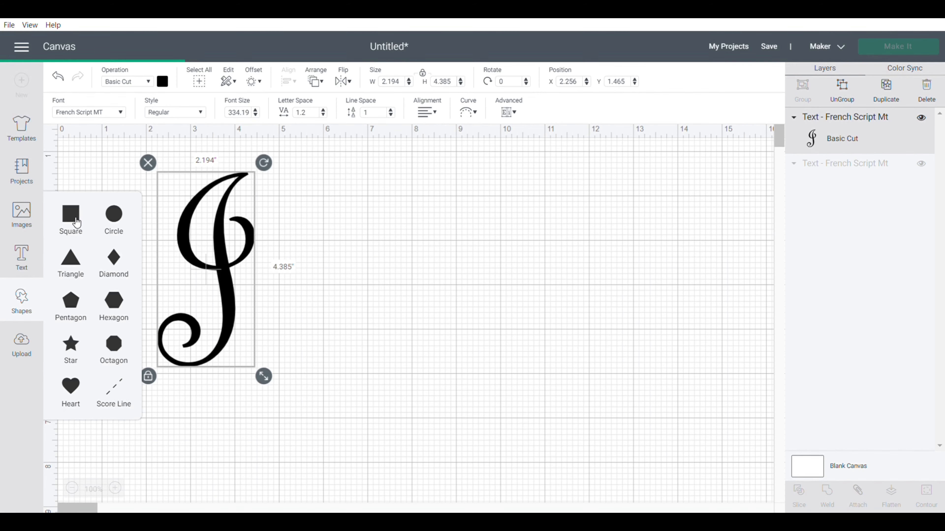
pyautogui.click(70, 220)
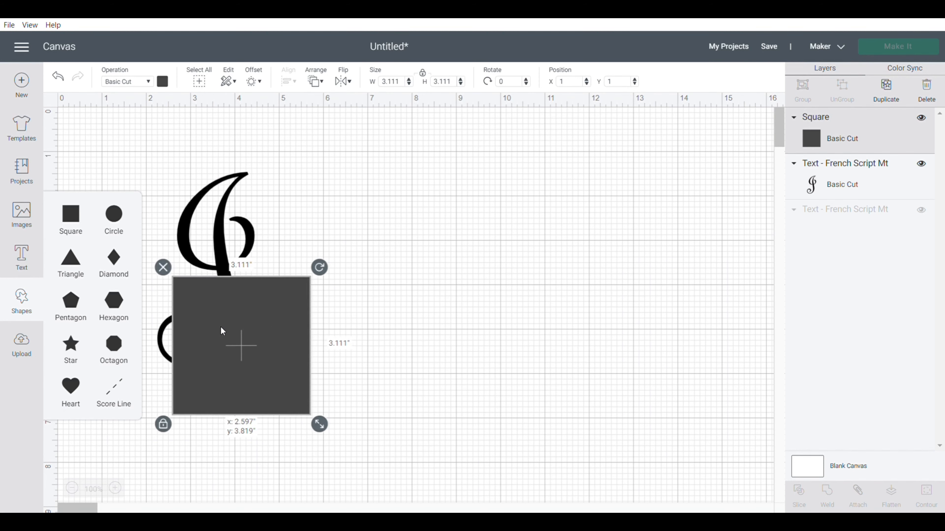
pyautogui.moveTo(241, 344); pyautogui.dragTo(214, 343)
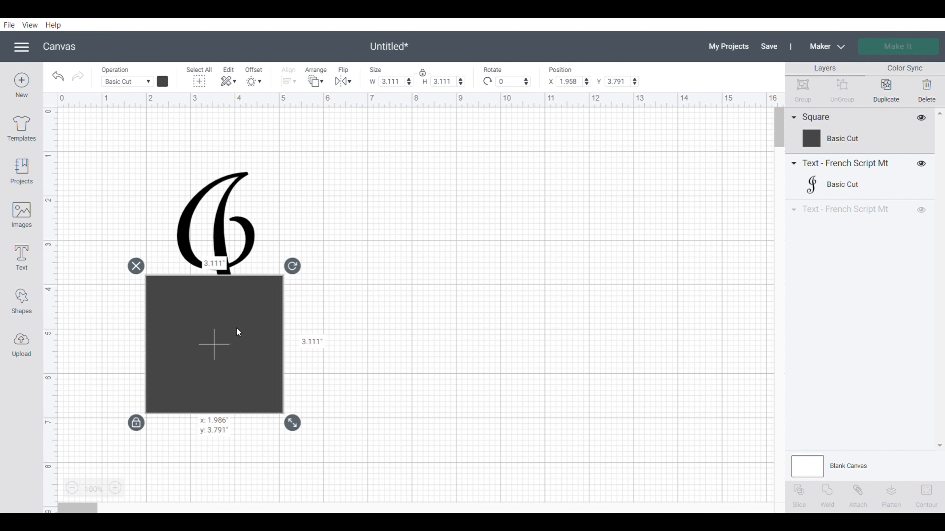
pyautogui.moveTo(214, 344); pyautogui.dragTo(307, 338)
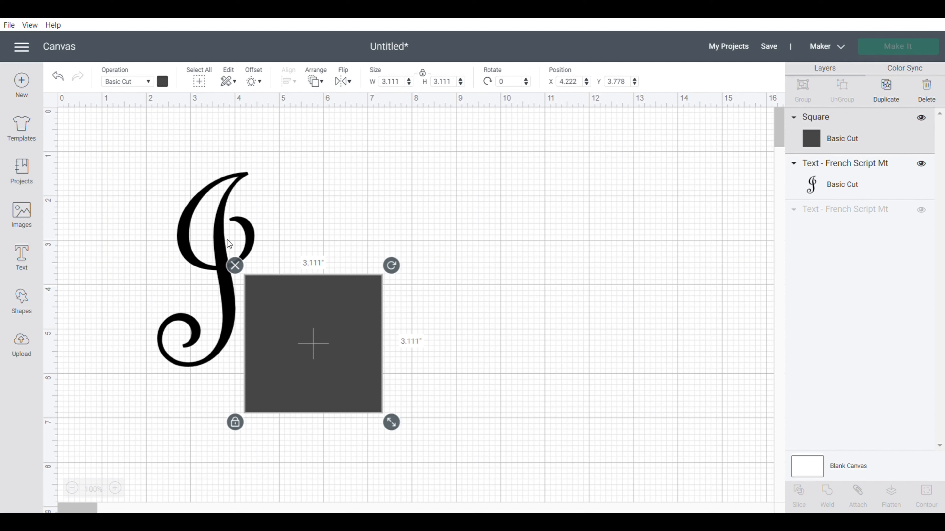
# Step: Reposition the square over the lower half of the J, slice, and delete the leftover square pieces
pyautogui.click(190, 284)
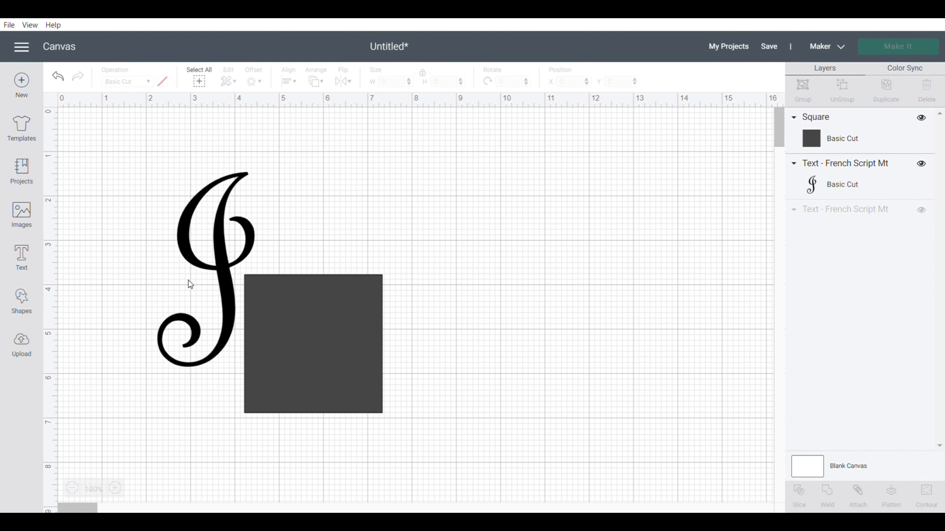
pyautogui.click(313, 345)
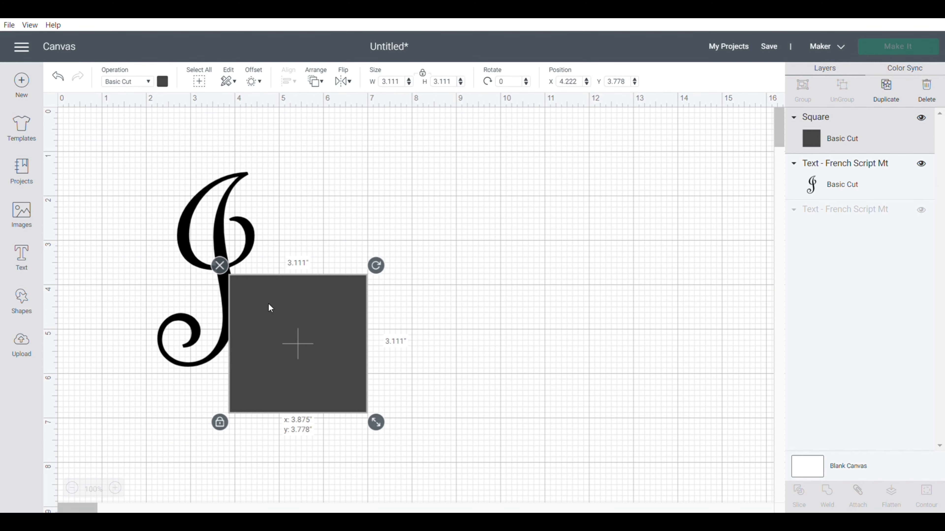
pyautogui.moveTo(297, 343); pyautogui.dragTo(219, 348)
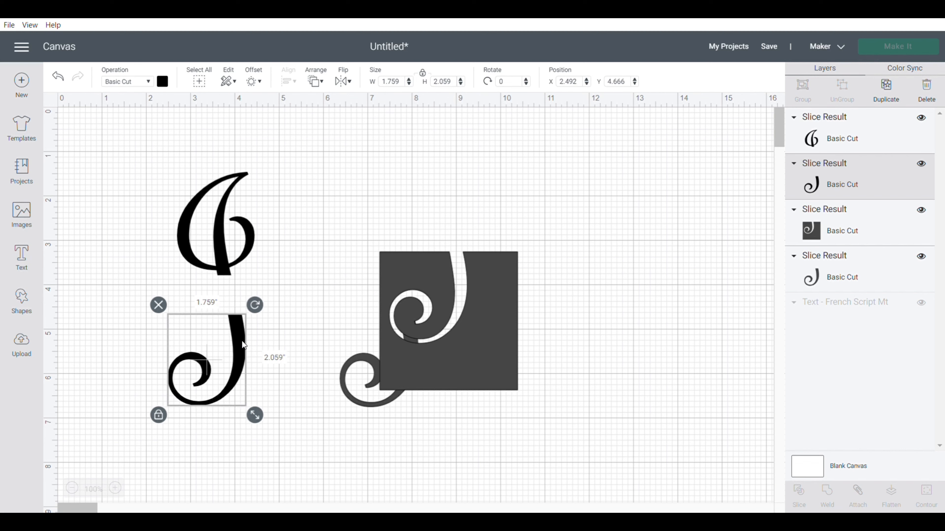
pyautogui.click(924, 88)
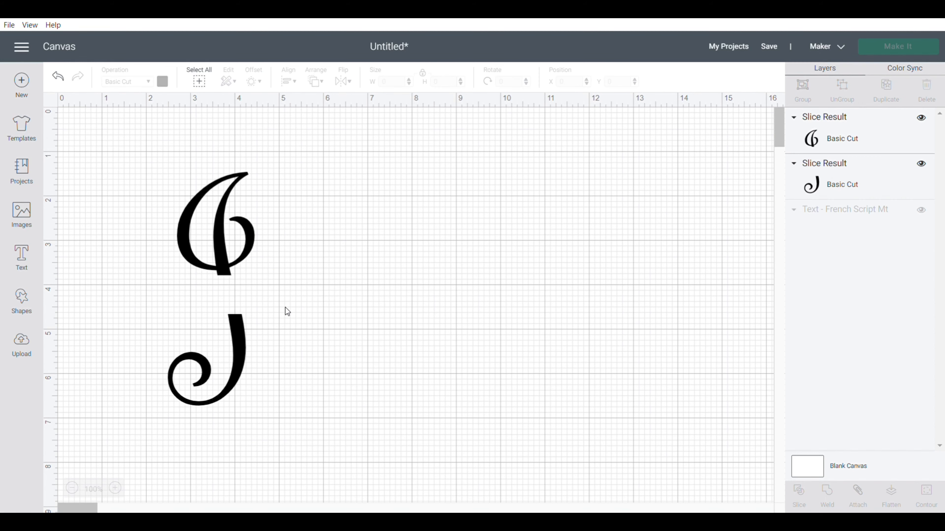
# Step: Squash the square into a thin horizontal bar fitted along the base of the top J half
pyautogui.click(205, 361)
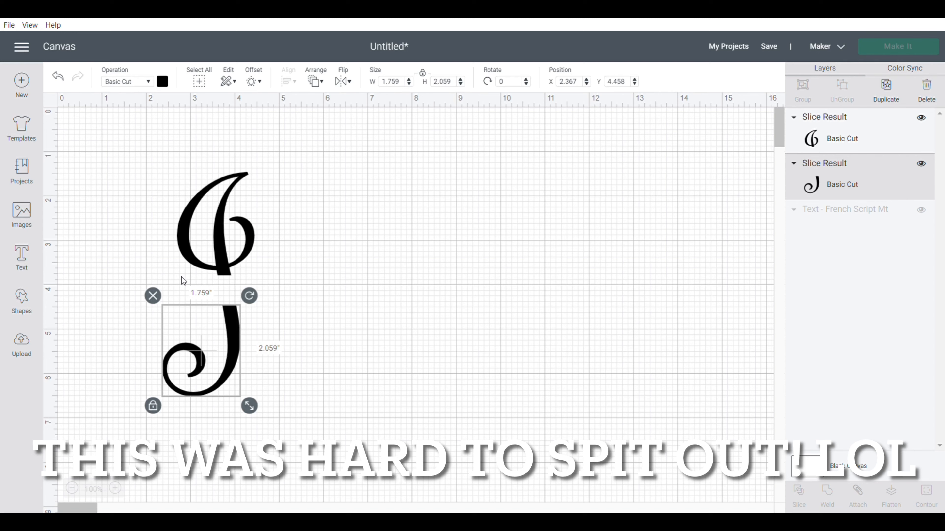
pyautogui.moveTo(255, 311)
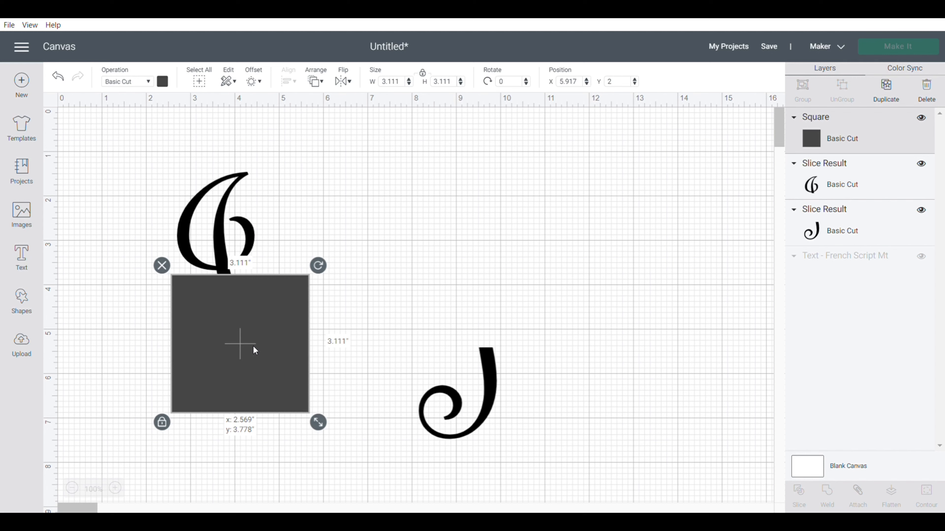
pyautogui.moveTo(238, 346); pyautogui.dragTo(238, 347)
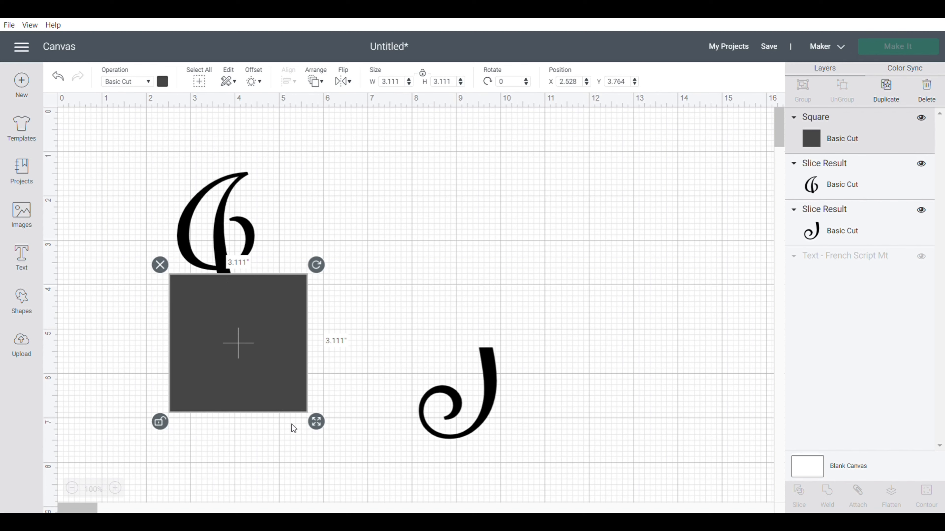
pyautogui.moveTo(317, 421); pyautogui.dragTo(270, 304)
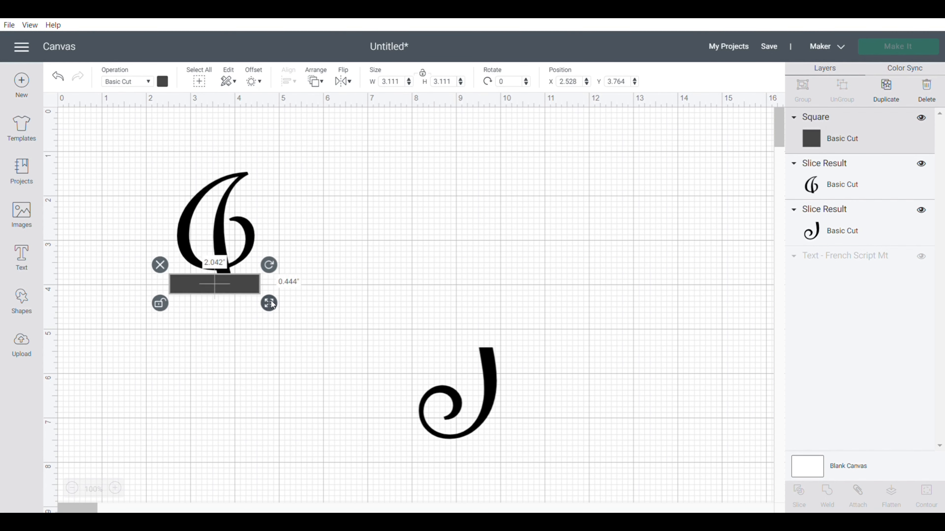
pyautogui.moveTo(269, 303); pyautogui.dragTo(274, 289)
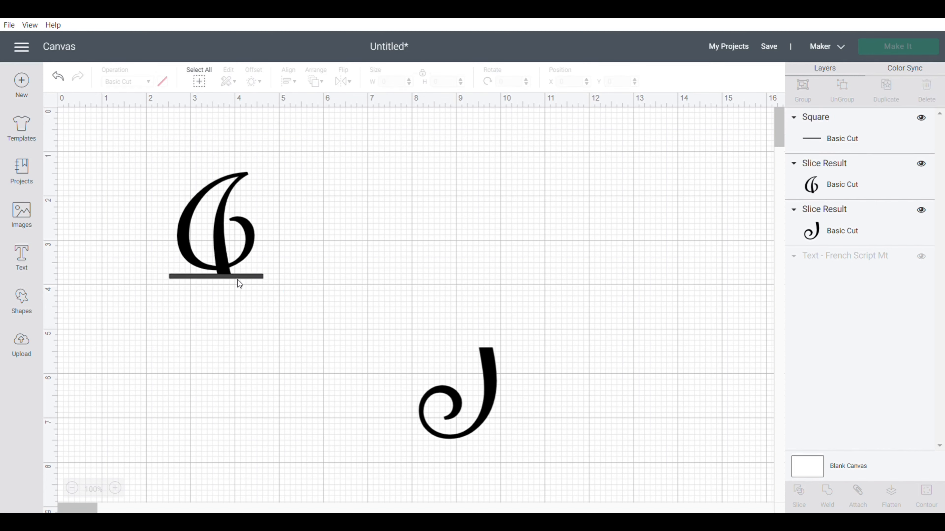
# Step: Weld the top J half and its thin bar into a single shape
pyautogui.click(215, 276)
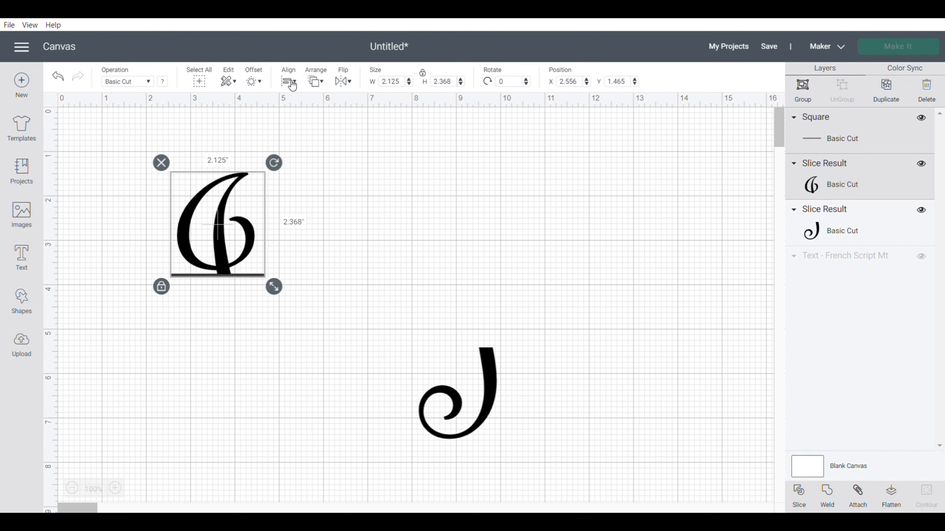
pyautogui.click(289, 81)
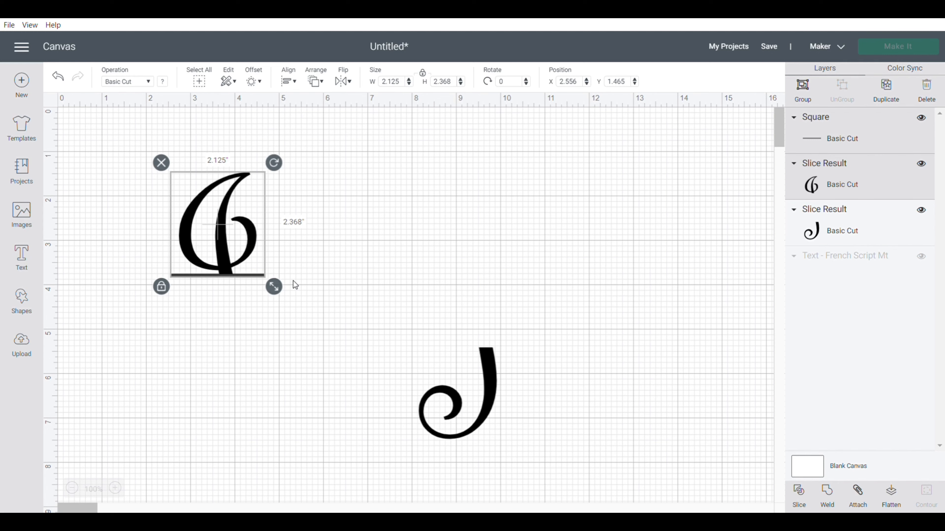
pyautogui.moveTo(219, 282)
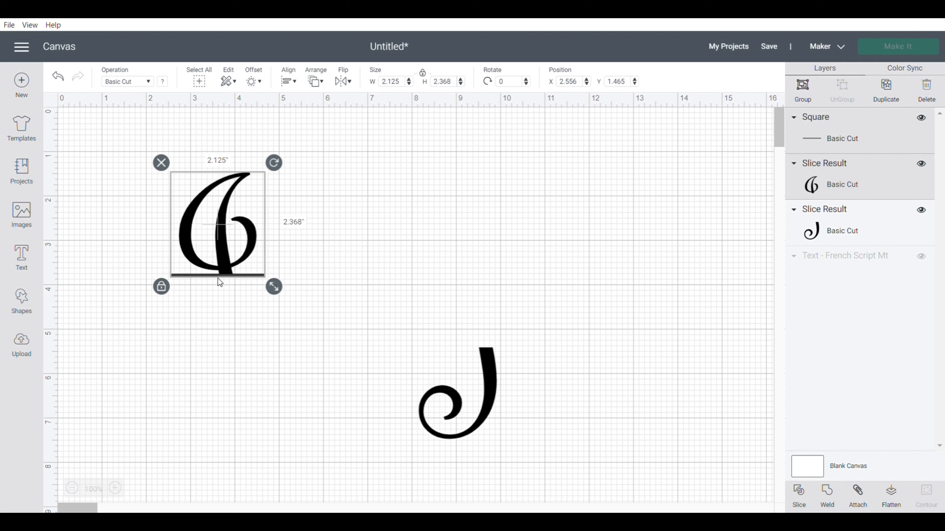
pyautogui.moveTo(222, 265)
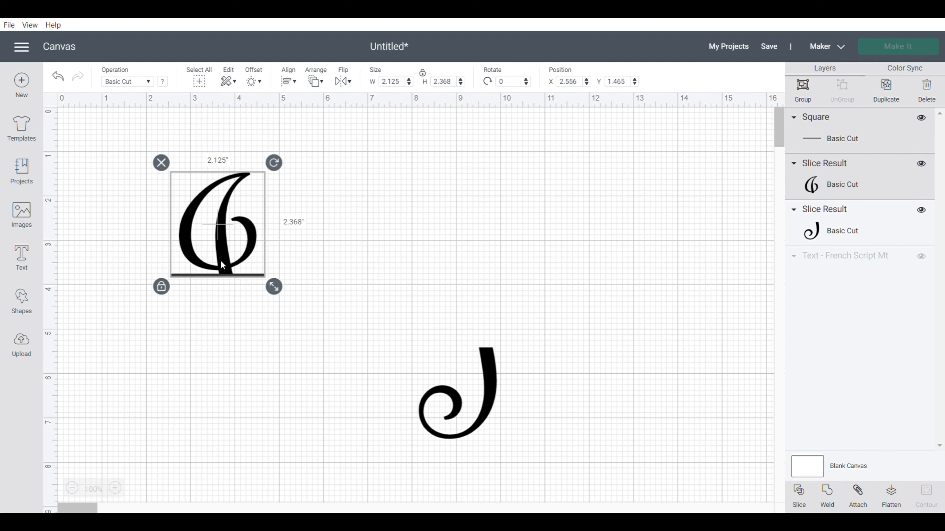
pyautogui.moveTo(620, 388)
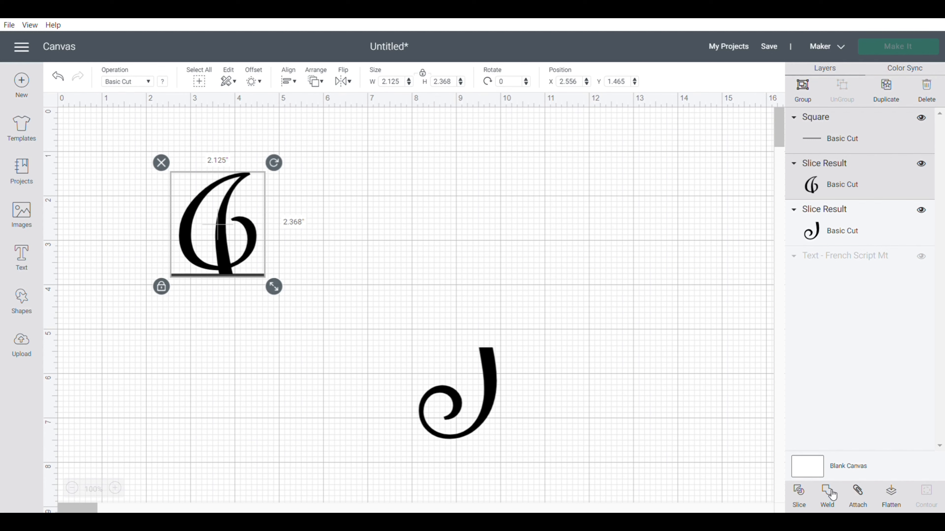
pyautogui.click(827, 494)
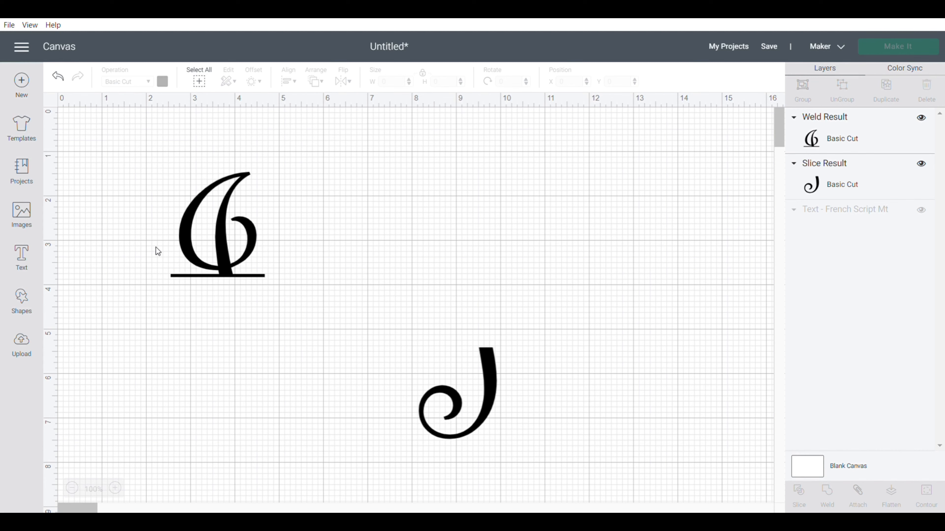
pyautogui.moveTo(114, 109)
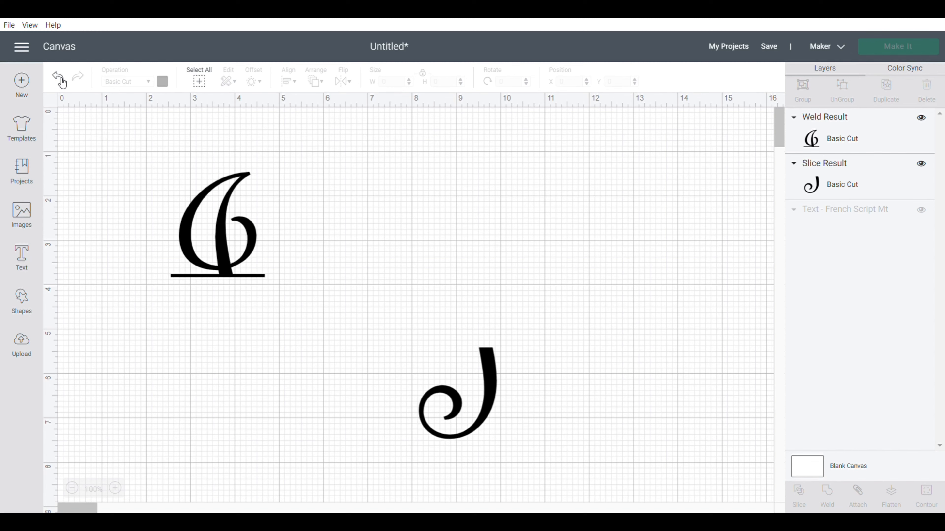
# Step: Undo the weld, duplicate the thin bar, and re-weld the top half with one bar
pyautogui.click(59, 77)
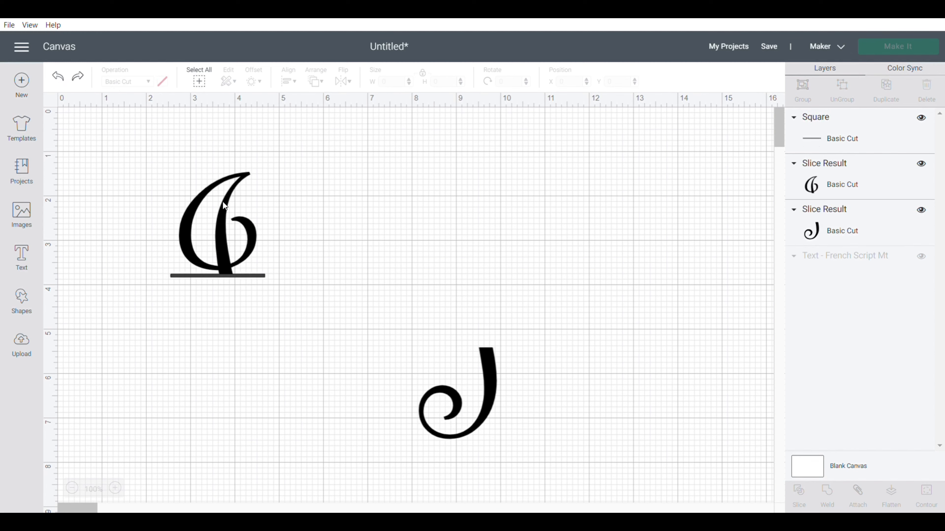
pyautogui.moveTo(260, 280)
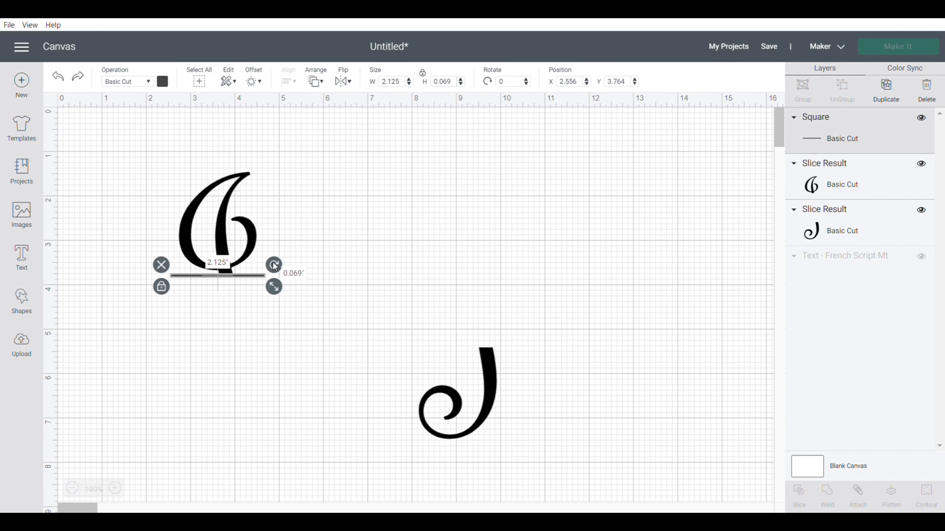
pyautogui.moveTo(252, 281)
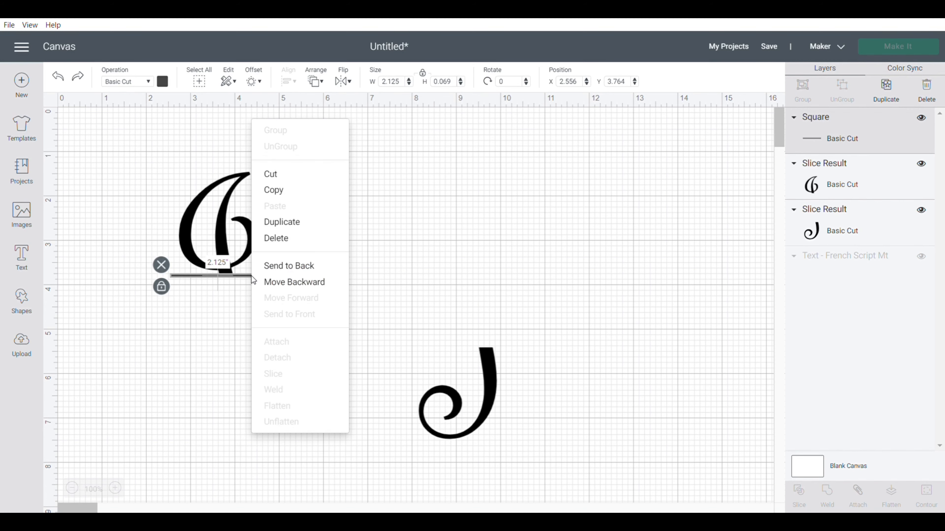
pyautogui.click(285, 226)
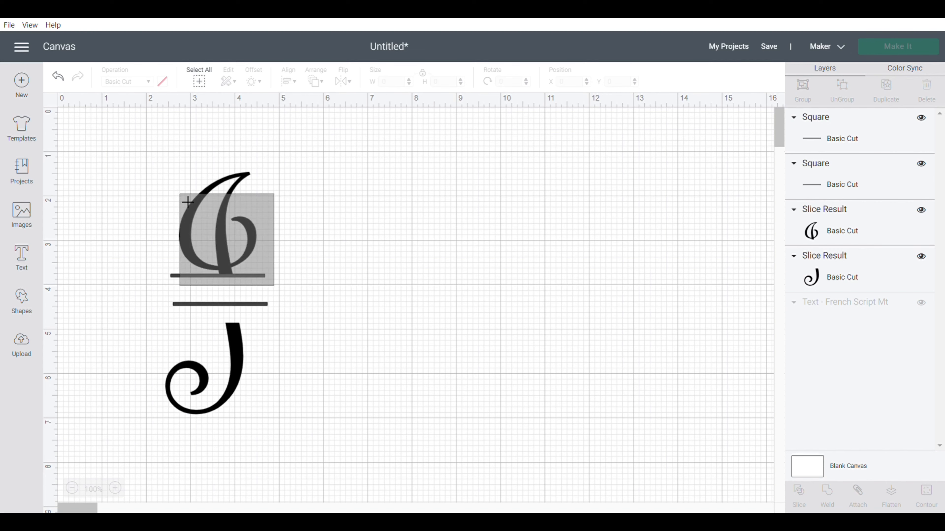
pyautogui.click(217, 229)
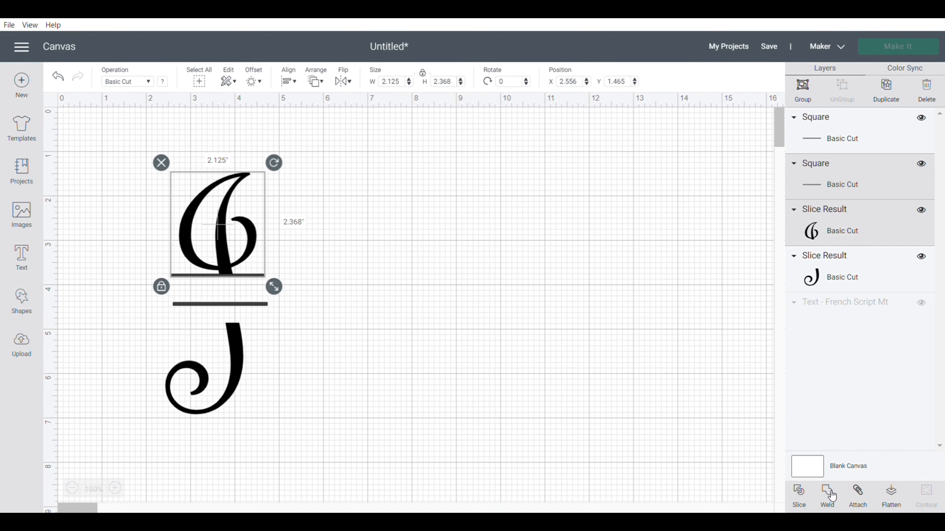
pyautogui.click(826, 493)
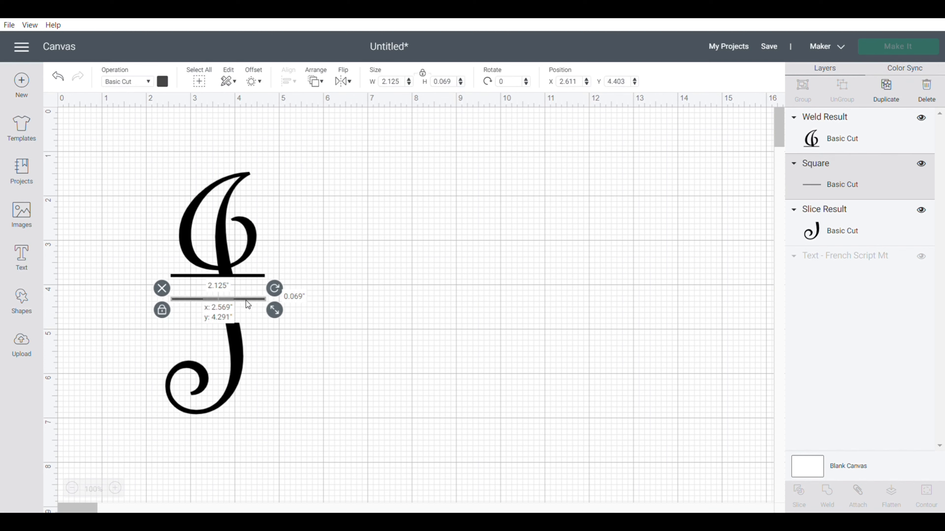
# Step: Place the copied bar just under the top piece atop the bottom J half
pyautogui.moveTo(274, 309); pyautogui.dragTo(257, 405)
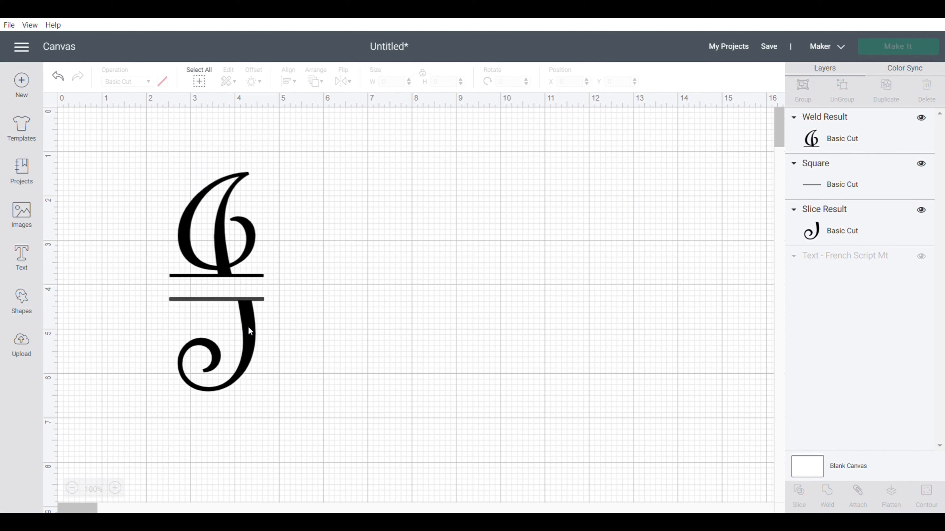
pyautogui.click(205, 355)
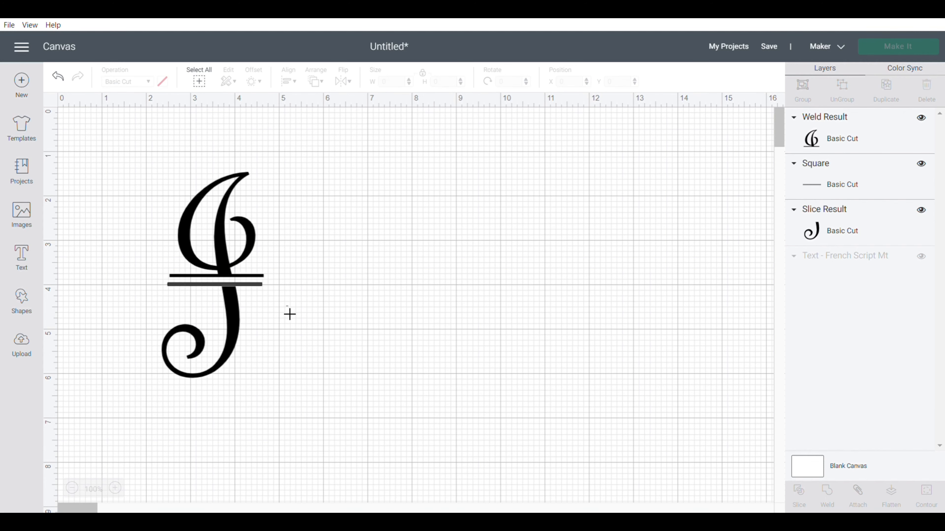
pyautogui.moveTo(219, 257)
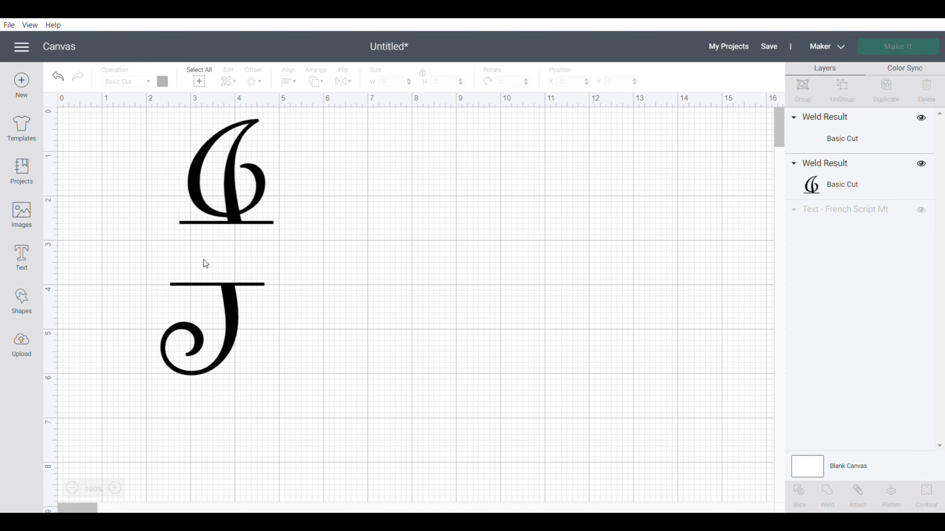
# Step: Select the whole two-piece J monogram and drag it toward the centre of the canvas
pyautogui.click(226, 174)
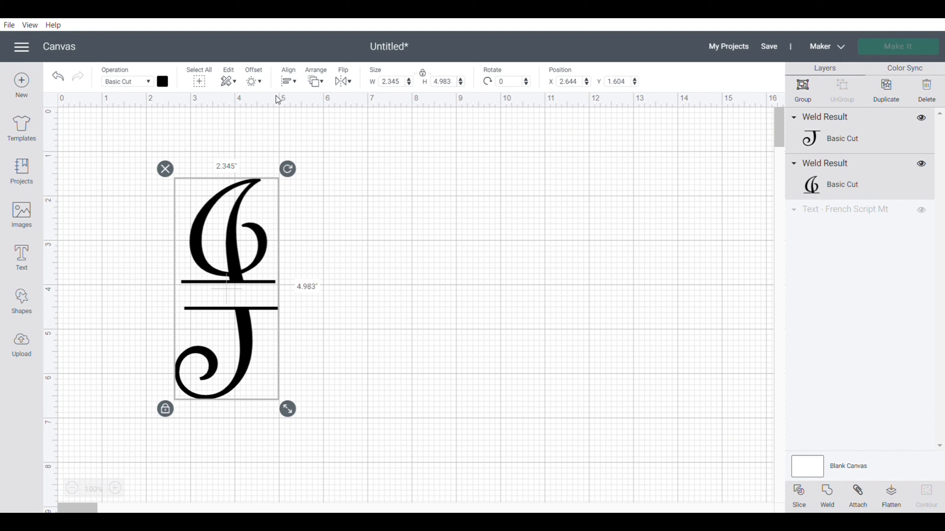
pyautogui.click(289, 79)
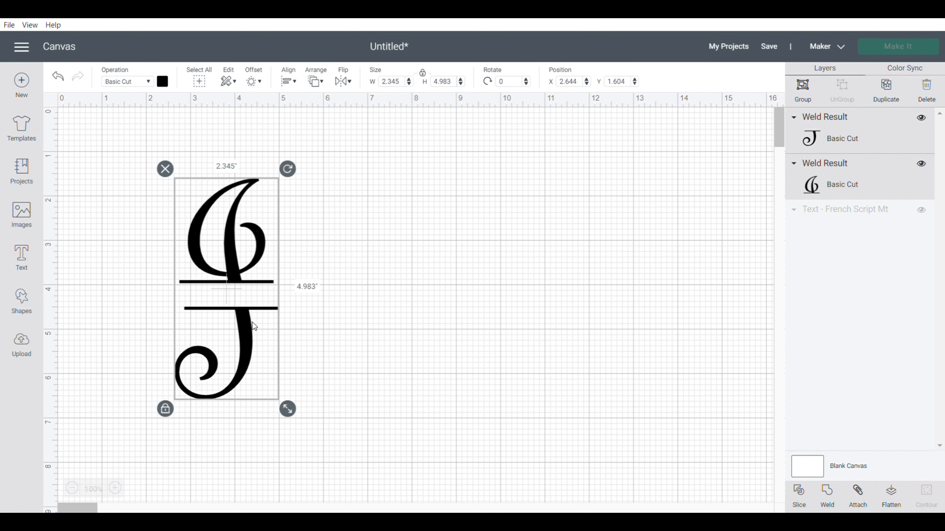
pyautogui.moveTo(368, 279)
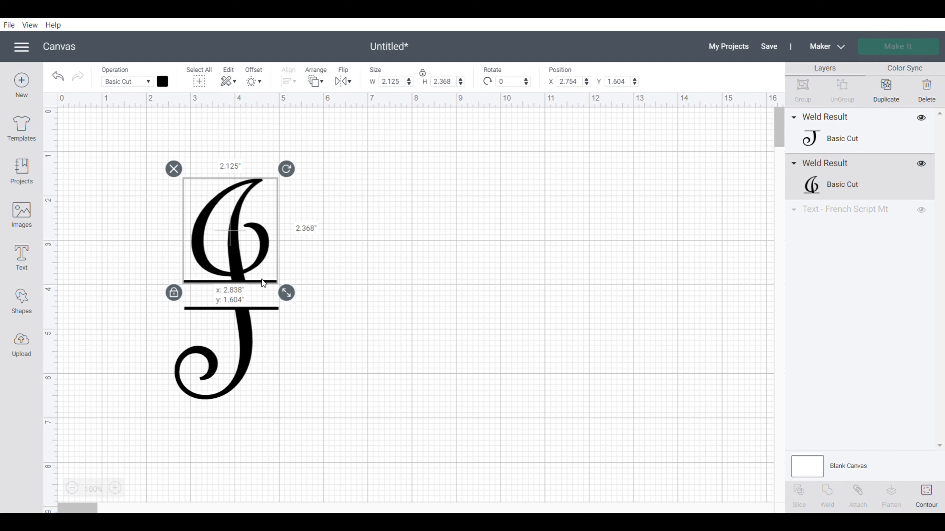
pyautogui.click(330, 310)
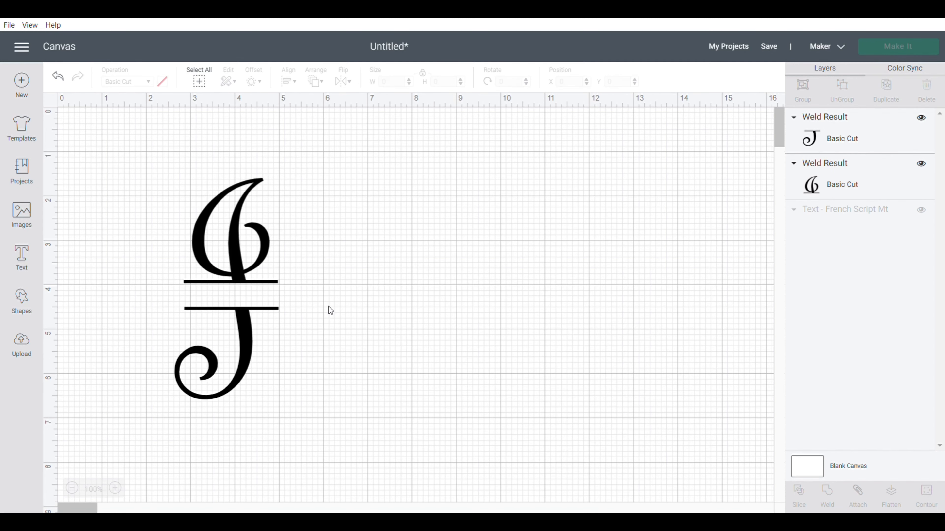
pyautogui.click(229, 232)
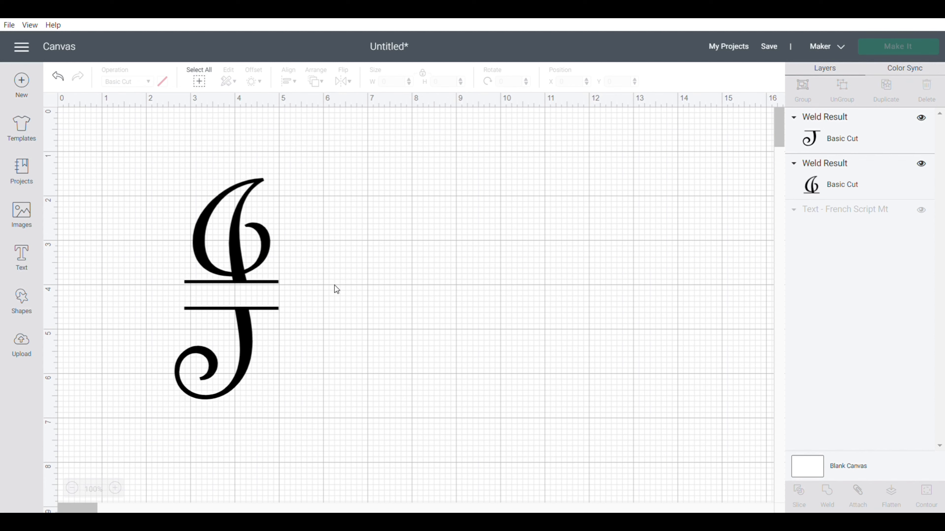
pyautogui.moveTo(67, 286)
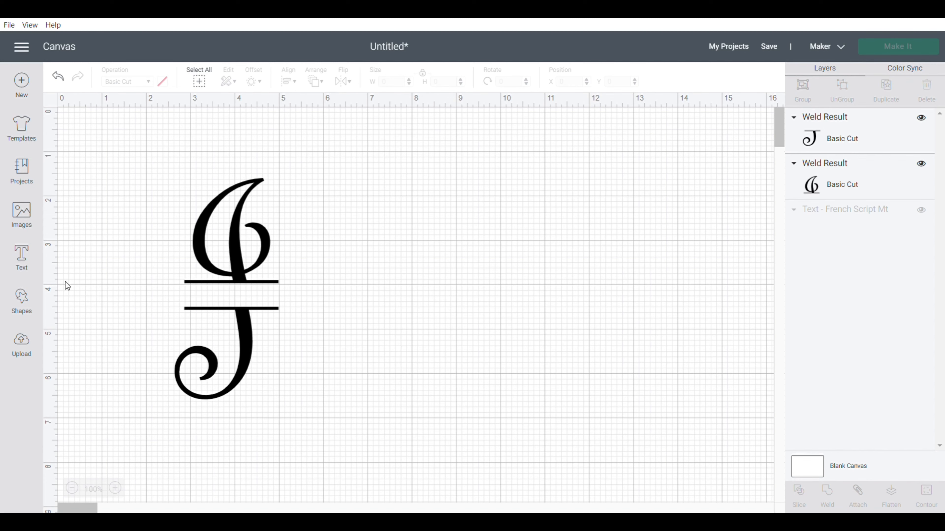
pyautogui.moveTo(207, 289)
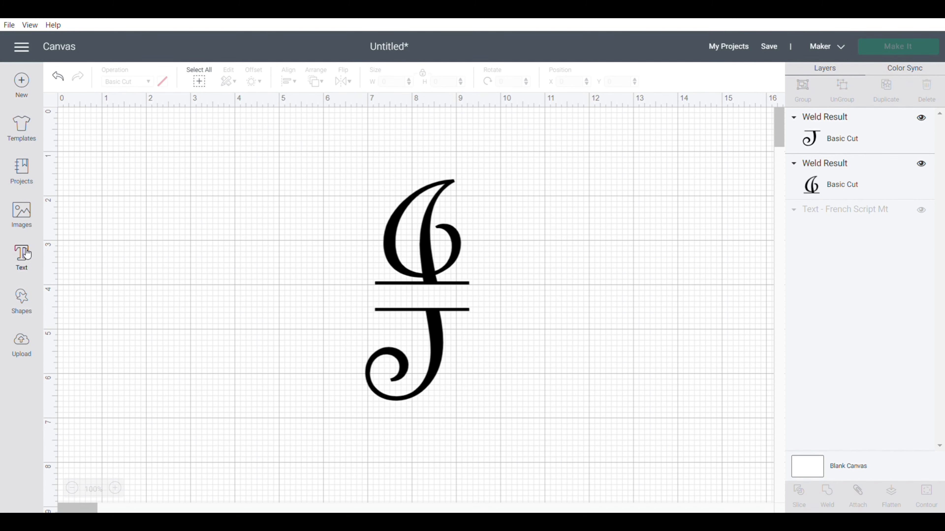
# Step: Start a new text box and set its font to Bodoni MT Black via search 'bo'
pyautogui.click(21, 257)
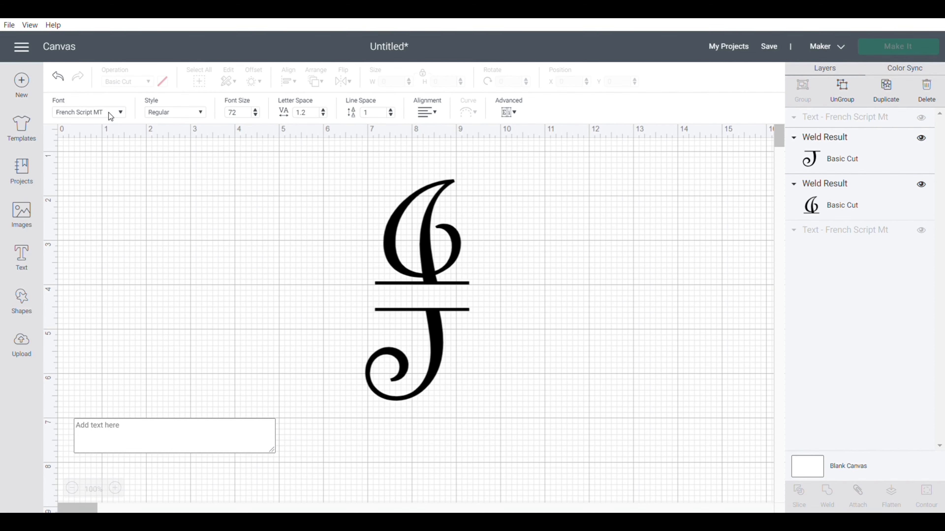
pyautogui.click(89, 112)
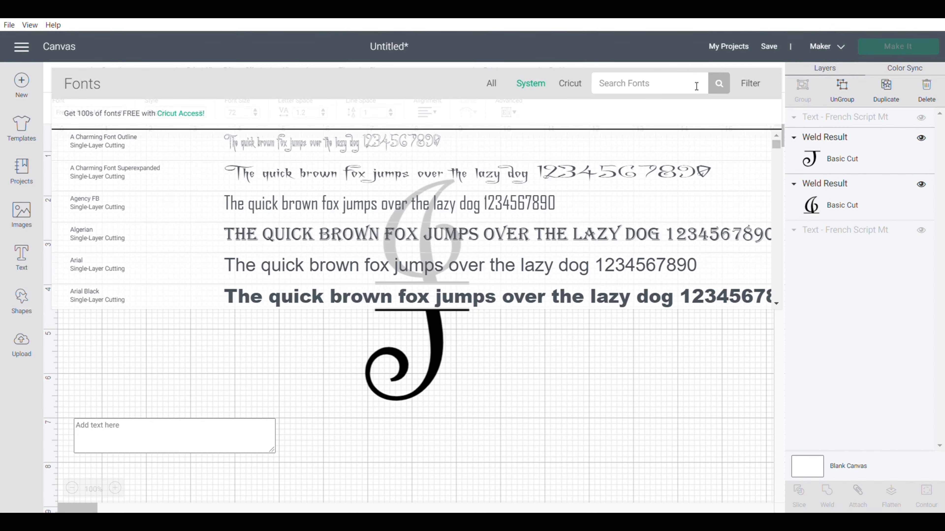
pyautogui.write('bod')
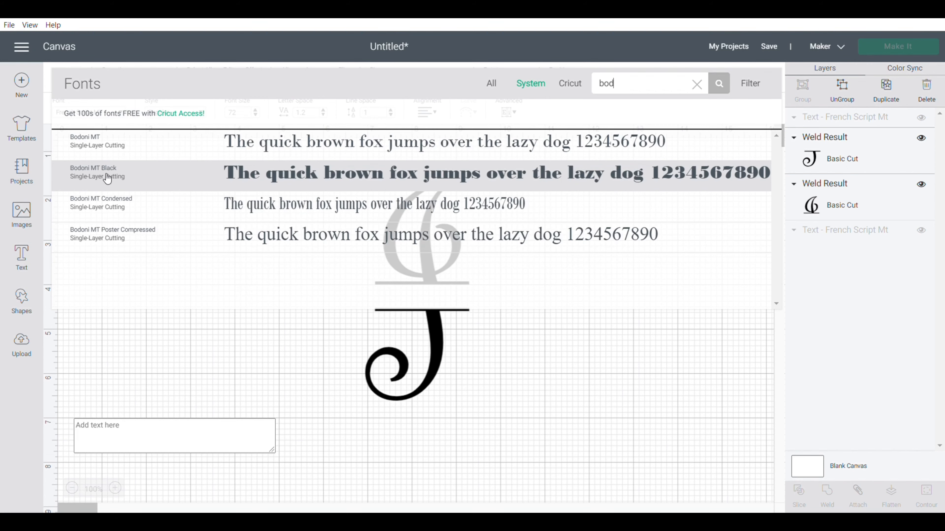
pyautogui.click(94, 172)
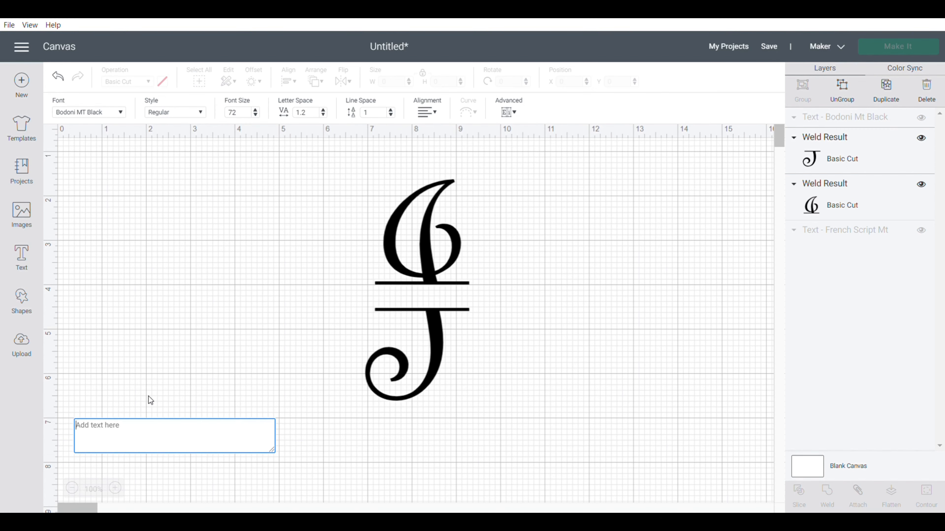
# Step: Enter the name JENNA and place it in the gap between the J halves
pyautogui.write('Jenna')
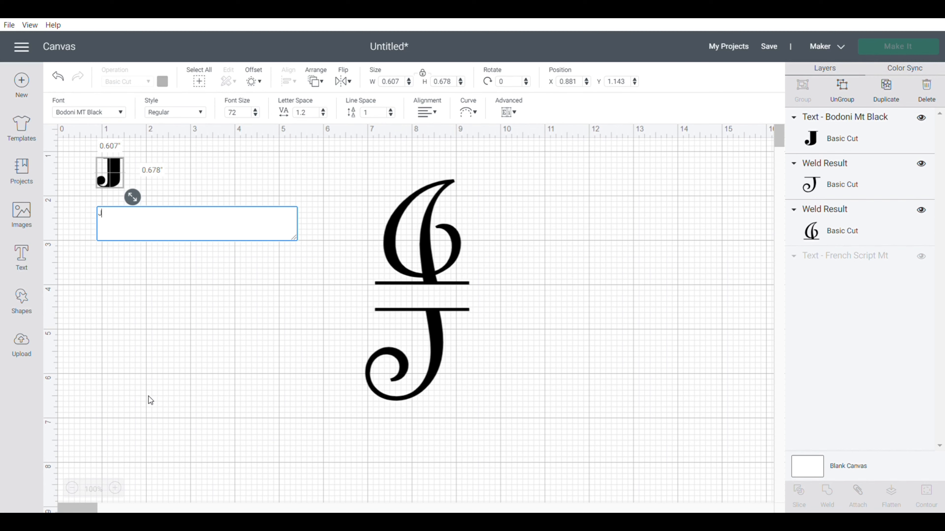
pyautogui.write('ENNA')
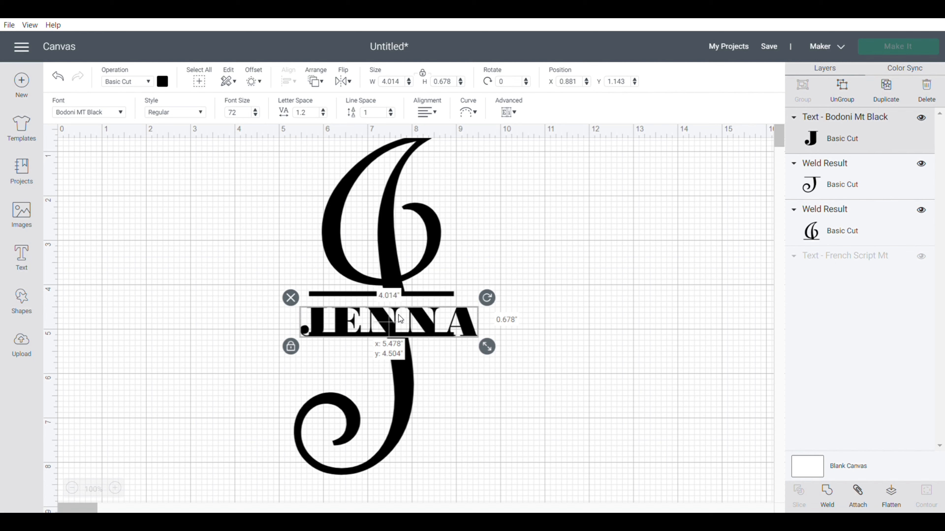
pyautogui.moveTo(486, 346); pyautogui.dragTo(459, 335)
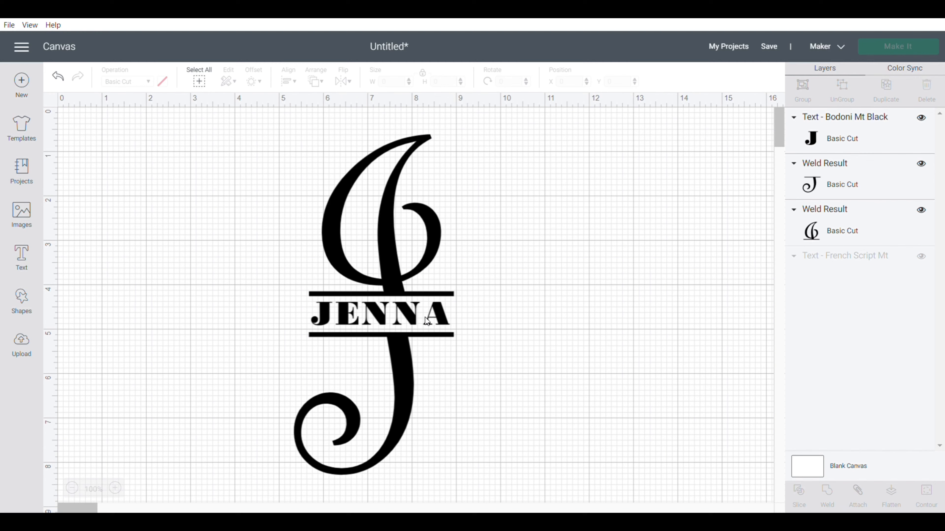
# Step: Select the J halves and JENNA together and weld them into one piece
pyautogui.click(373, 403)
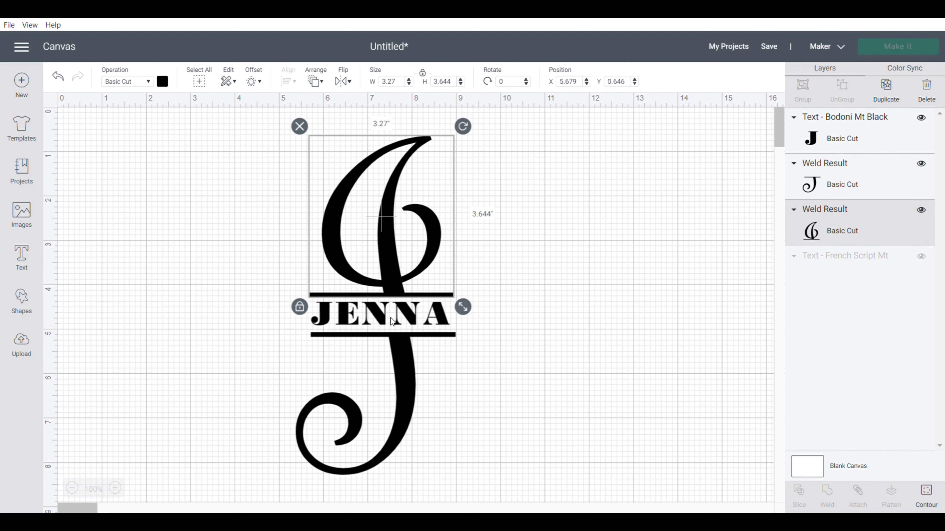
pyautogui.click(383, 316)
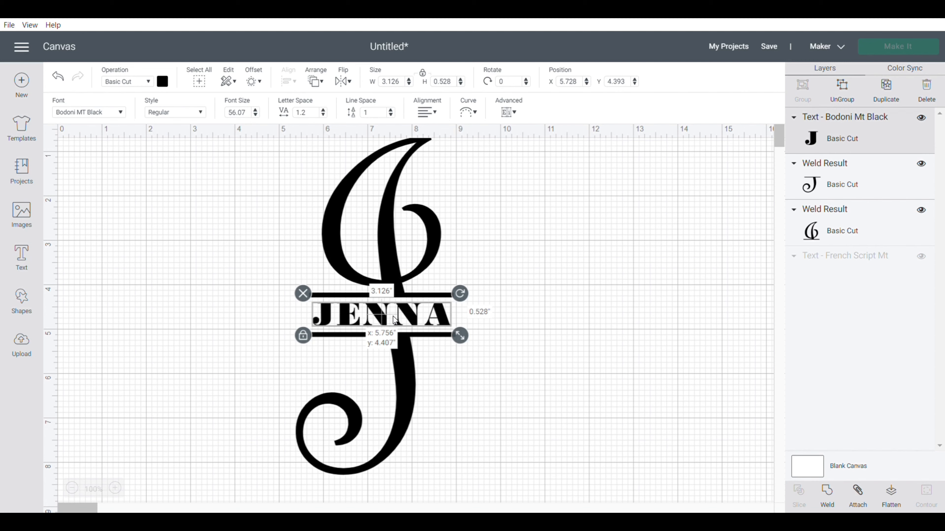
pyautogui.click(475, 456)
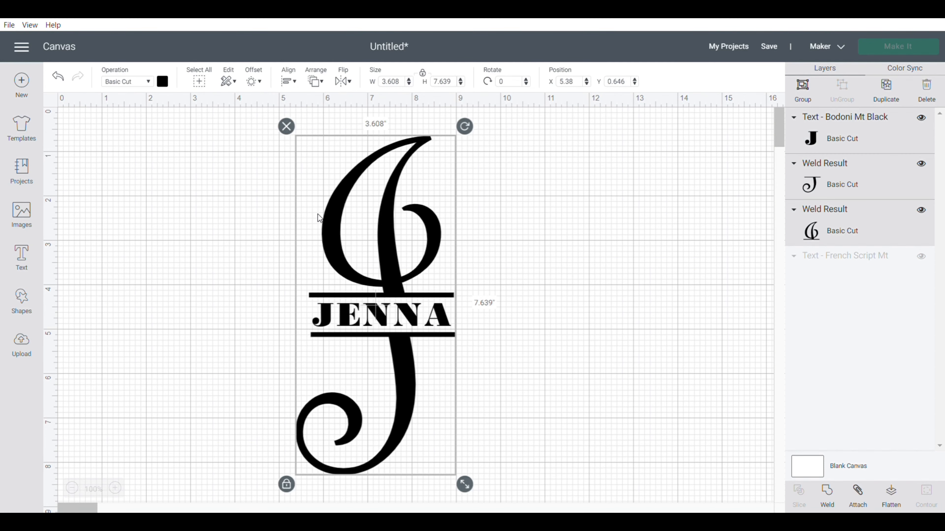
pyautogui.moveTo(827, 492)
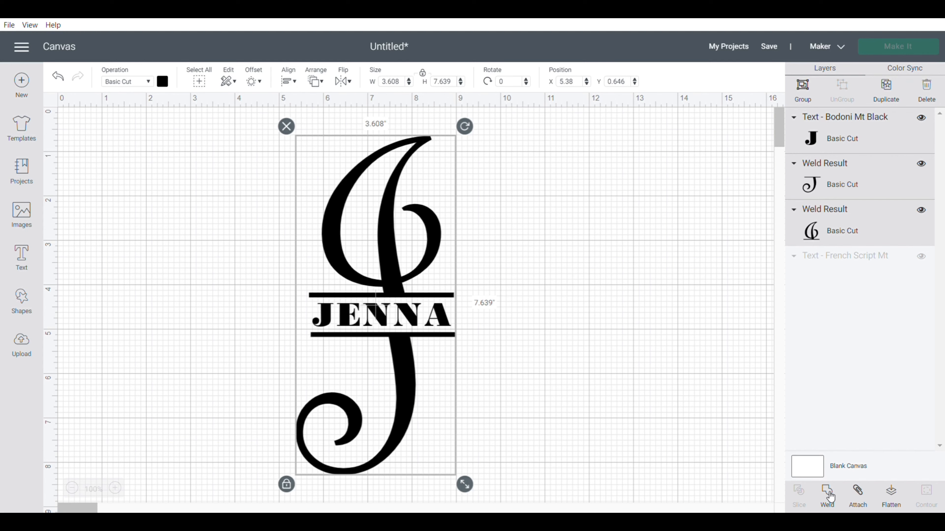
pyautogui.click(827, 494)
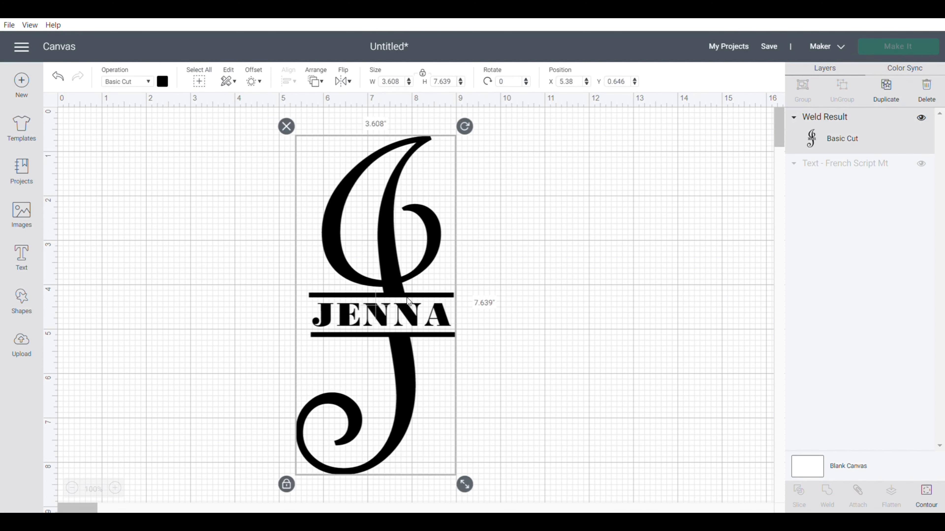
pyautogui.moveTo(373, 309)
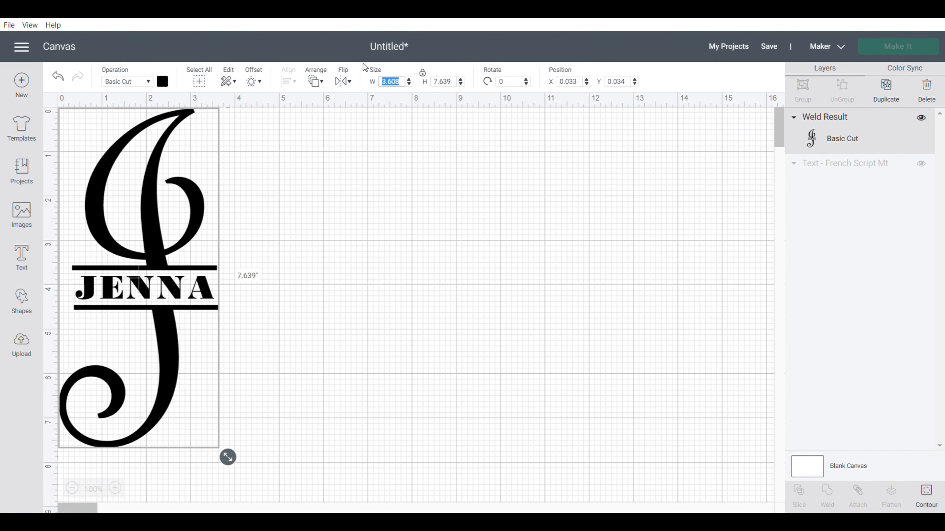
pyautogui.moveTo(553, 148)
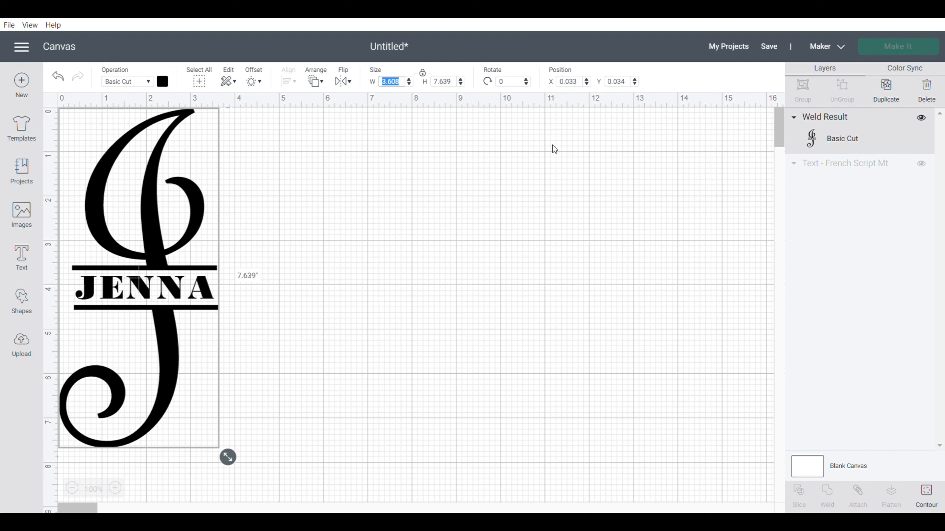
# Step: Set the monogram width to 1.5 inches and move it away from the canvas corner
pyautogui.write('2')
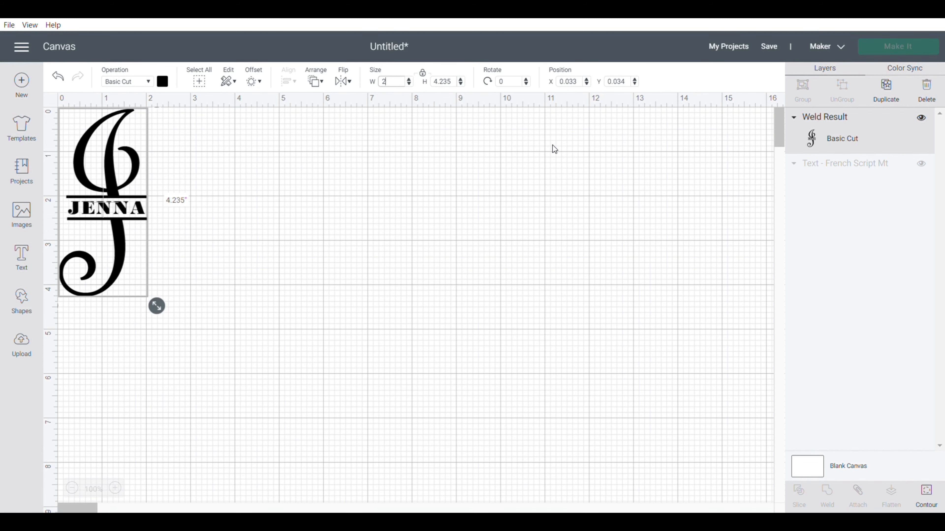
pyautogui.click(390, 81)
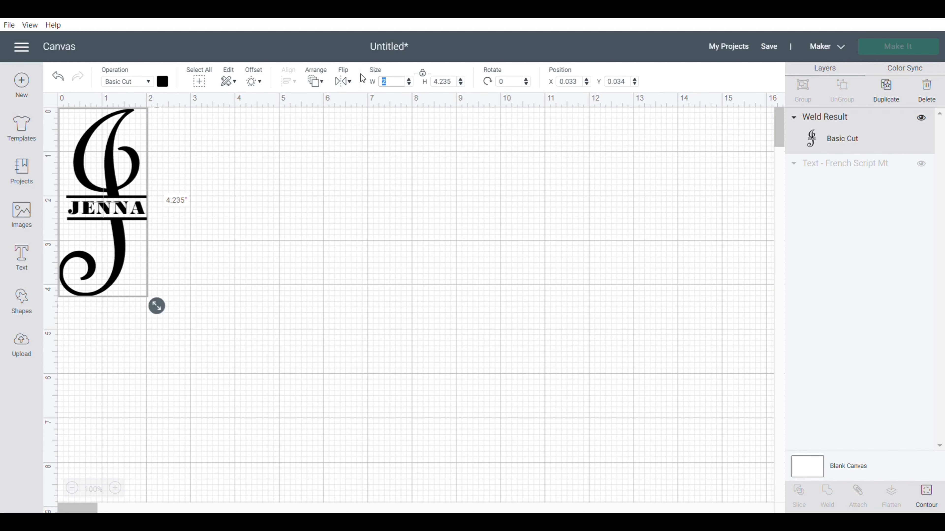
pyautogui.write('1.5')
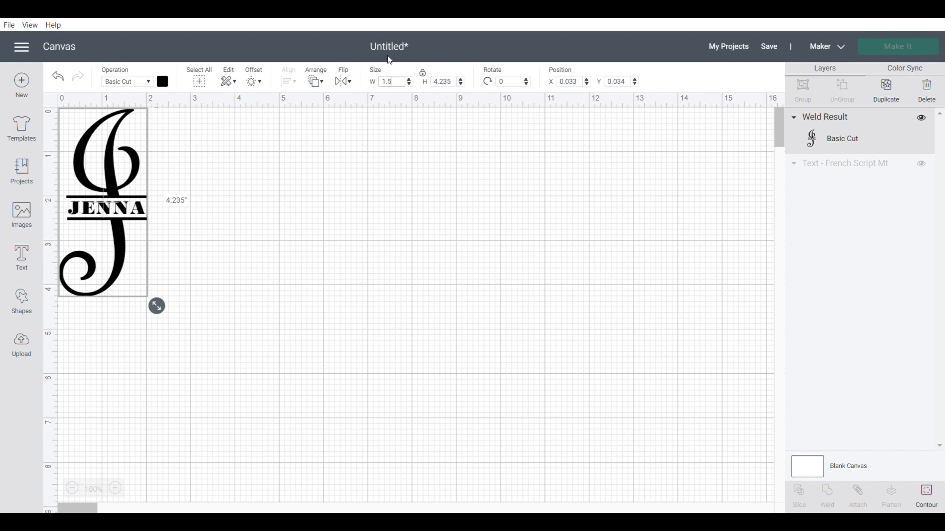
pyautogui.moveTo(156, 306); pyautogui.dragTo(134, 260)
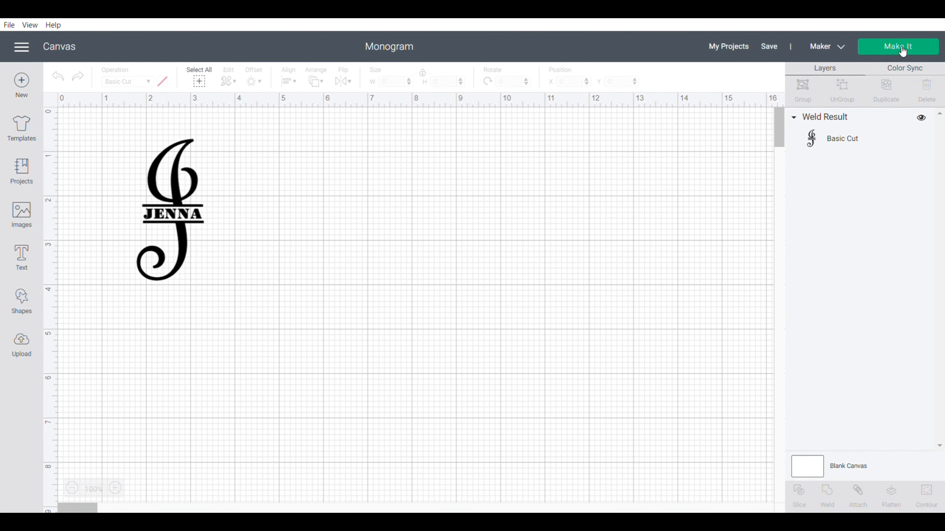
# Step: Send the monogram to Make It, continue past the mat preview, and choose Vinyl as base material
pyautogui.click(897, 46)
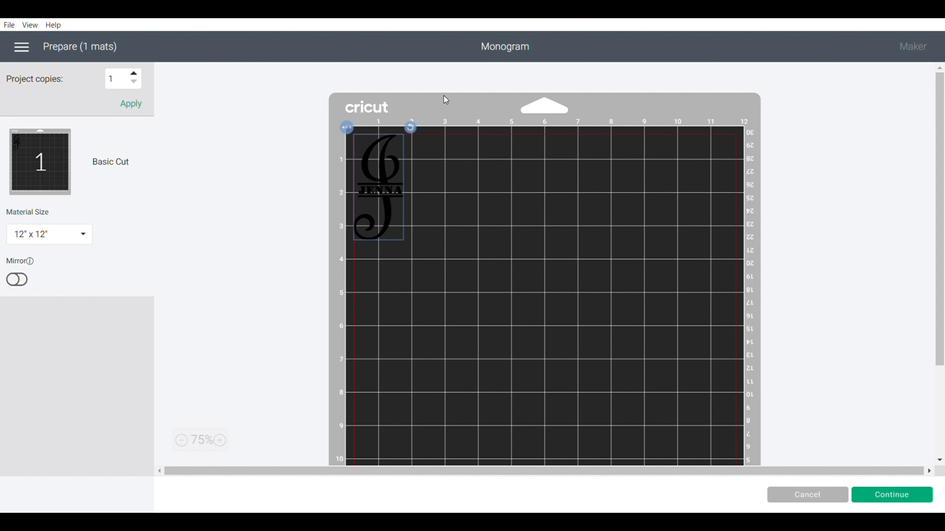
pyautogui.moveTo(375, 151)
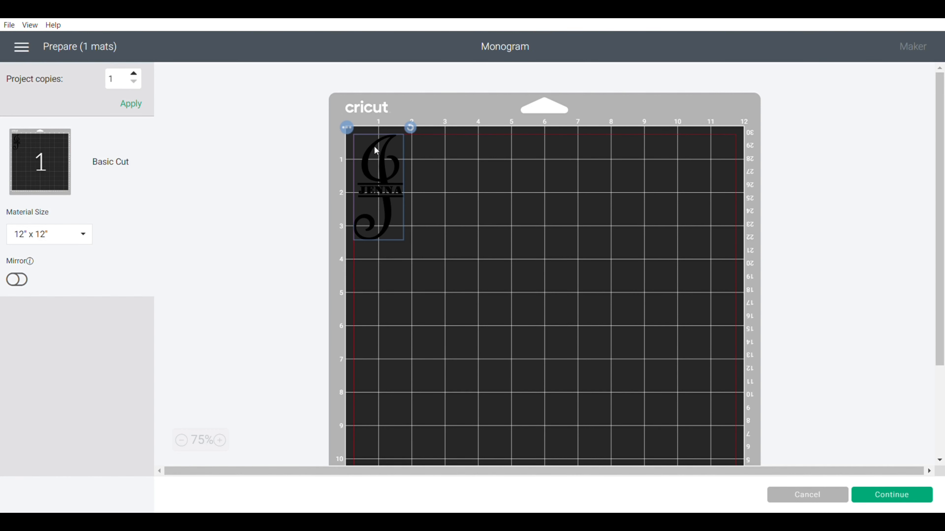
pyautogui.moveTo(379, 205)
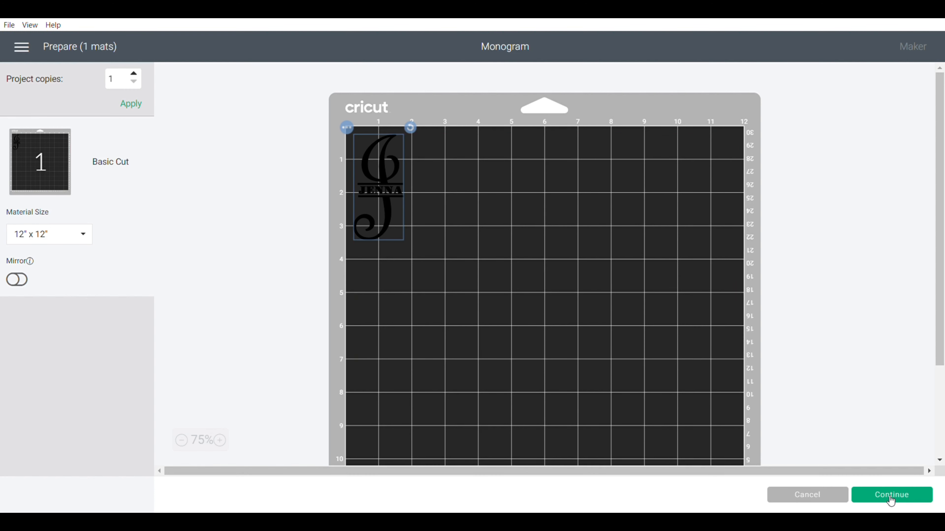
pyautogui.click(891, 494)
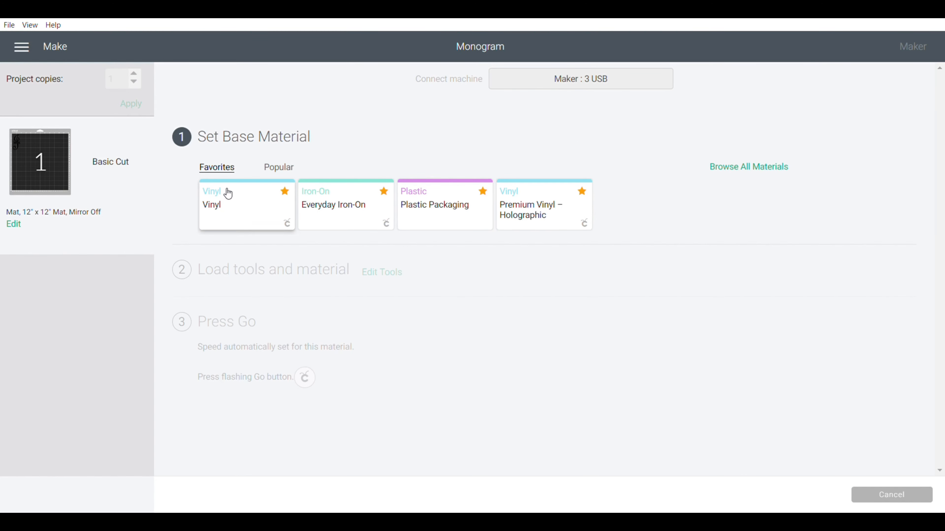
pyautogui.click(246, 205)
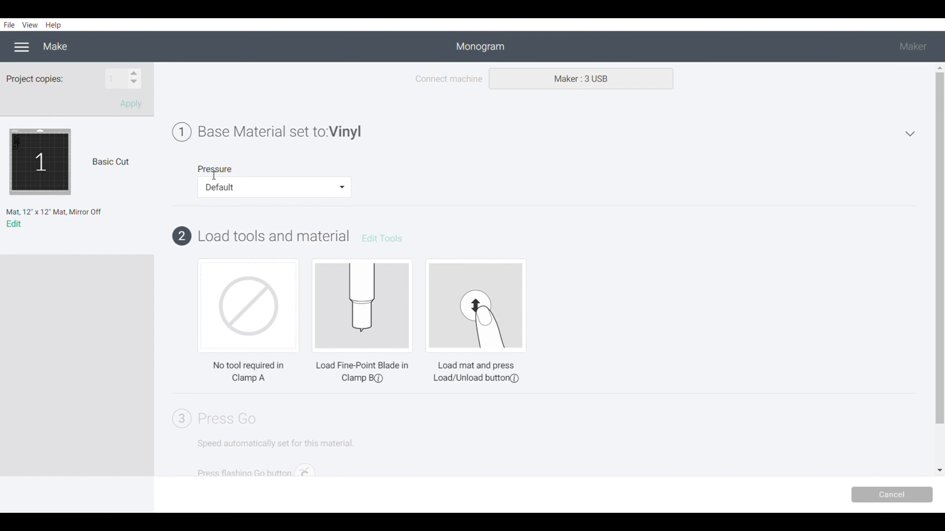
pyautogui.moveTo(247, 203)
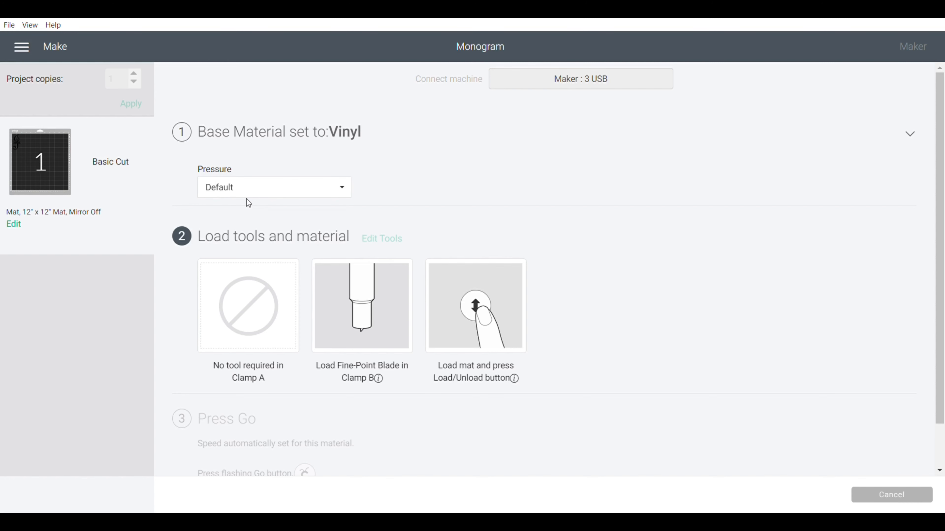
pyautogui.moveTo(247, 199)
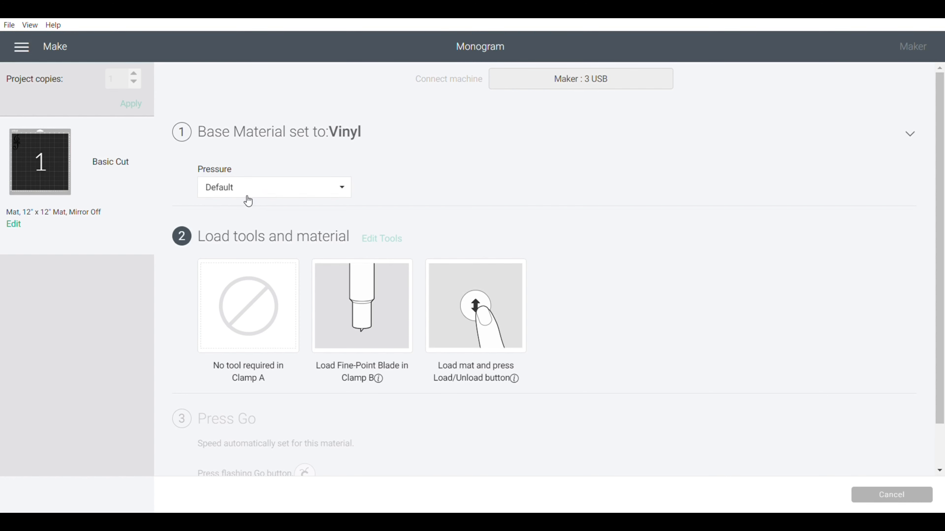
pyautogui.moveTo(766, 437)
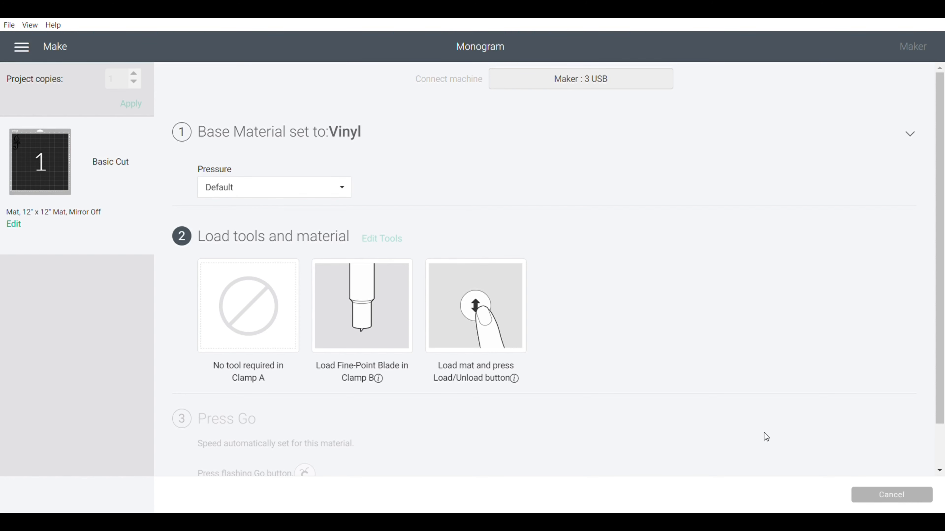